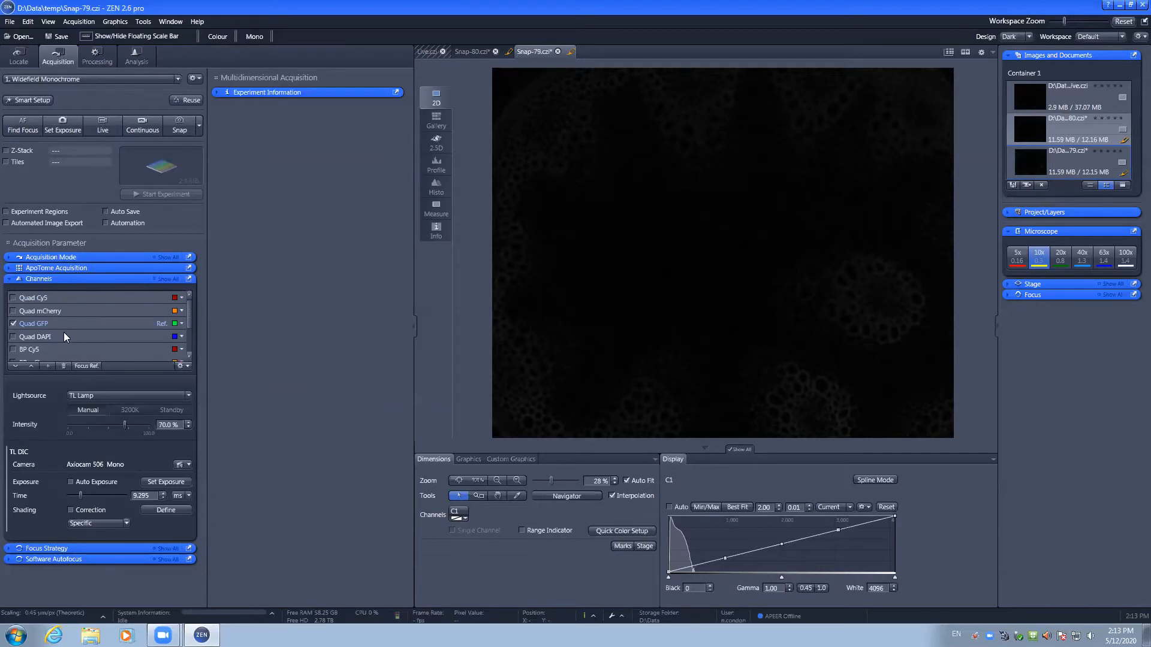
# Enable the Quad DAPI and Quad mCherry channel checkboxes next to Quad GFP
pyautogui.click(13, 336)
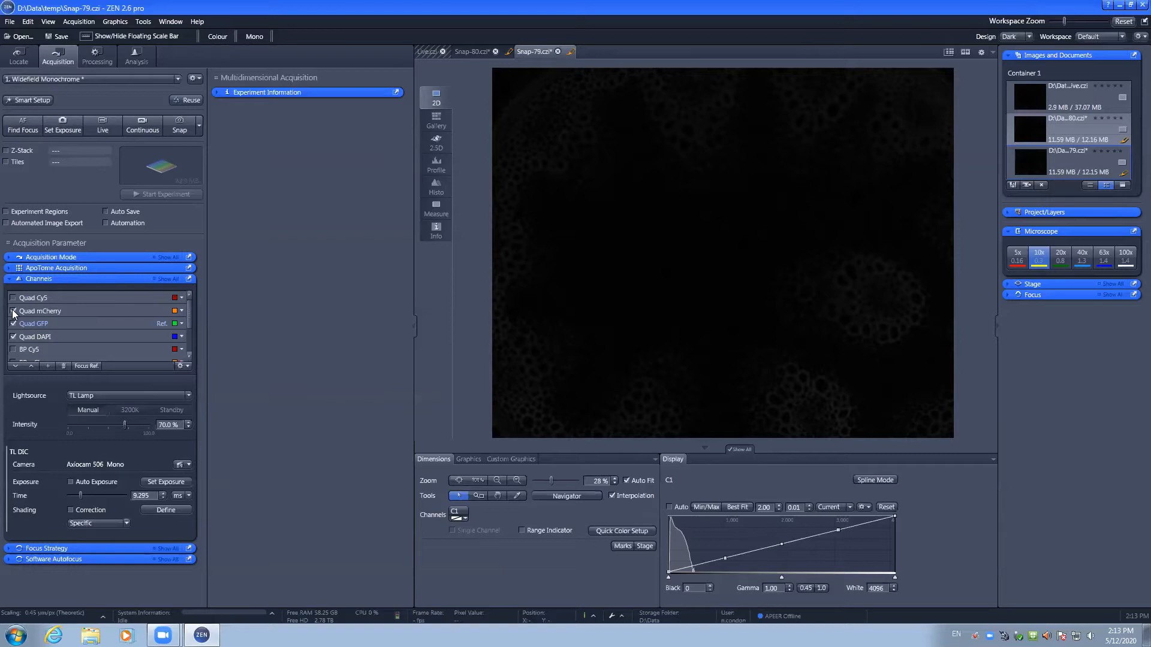
pyautogui.click(13, 311)
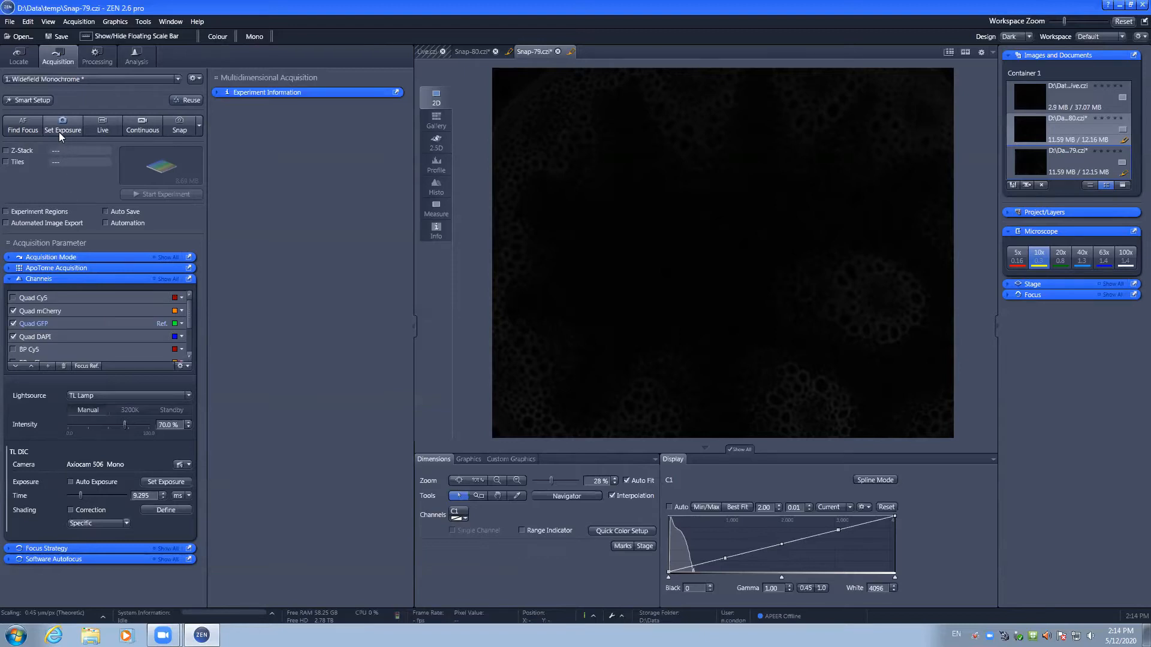
# Run Set Exposure for the three channels, then Find Focus autofocus on the stem
pyautogui.click(62, 124)
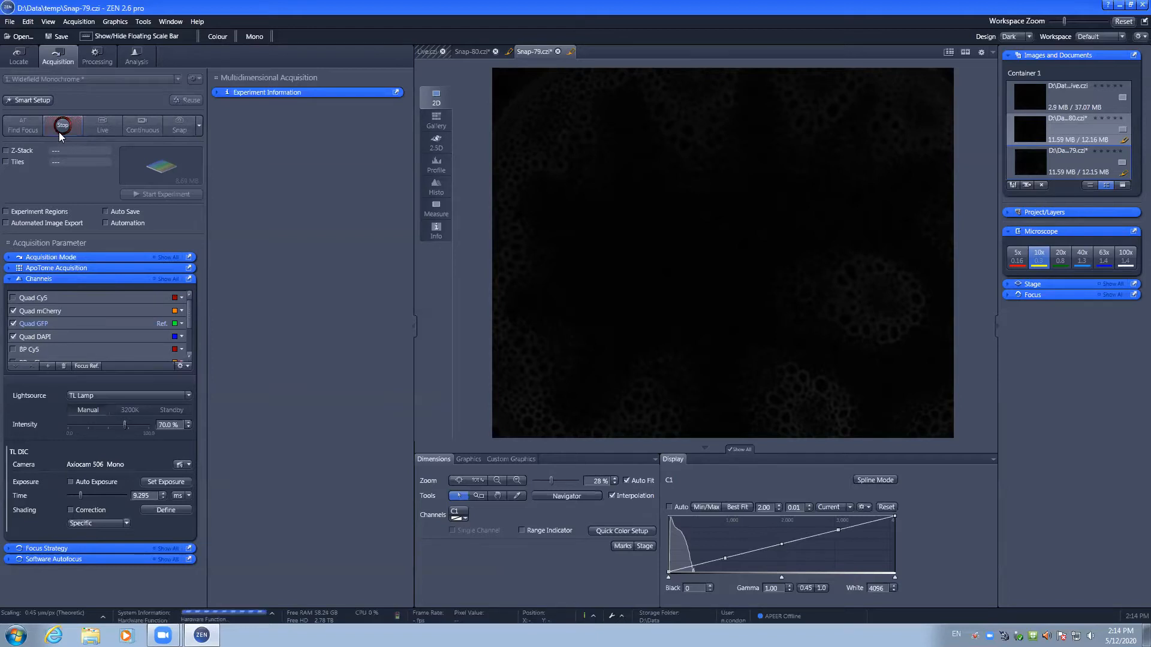
pyautogui.click(62, 125)
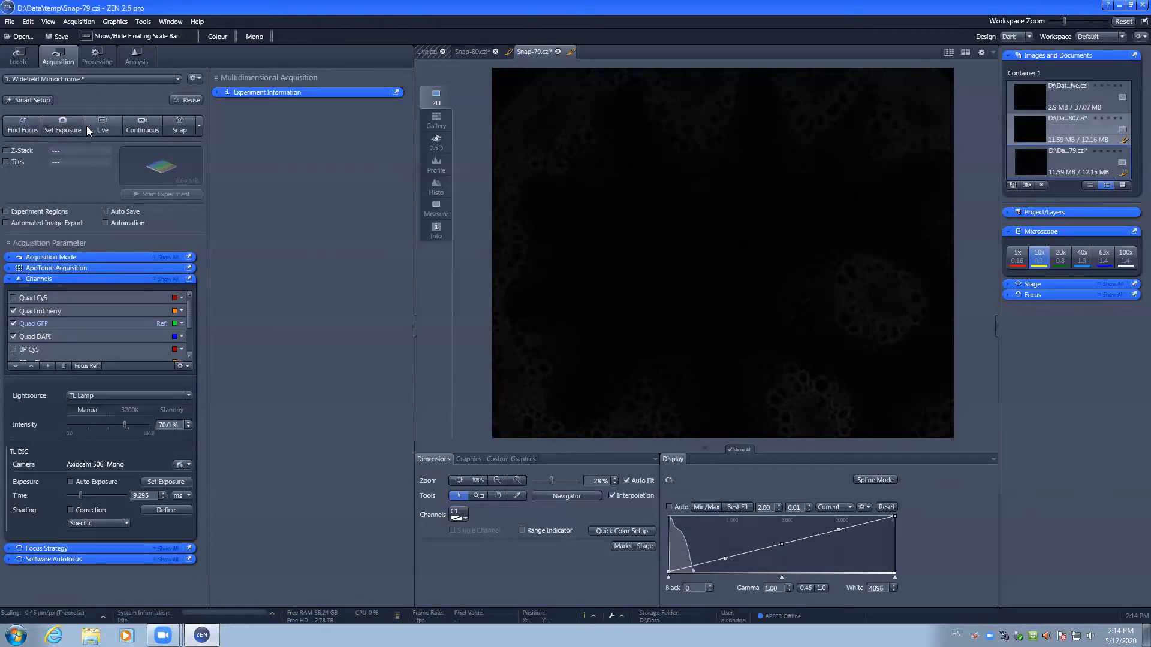
pyautogui.click(22, 125)
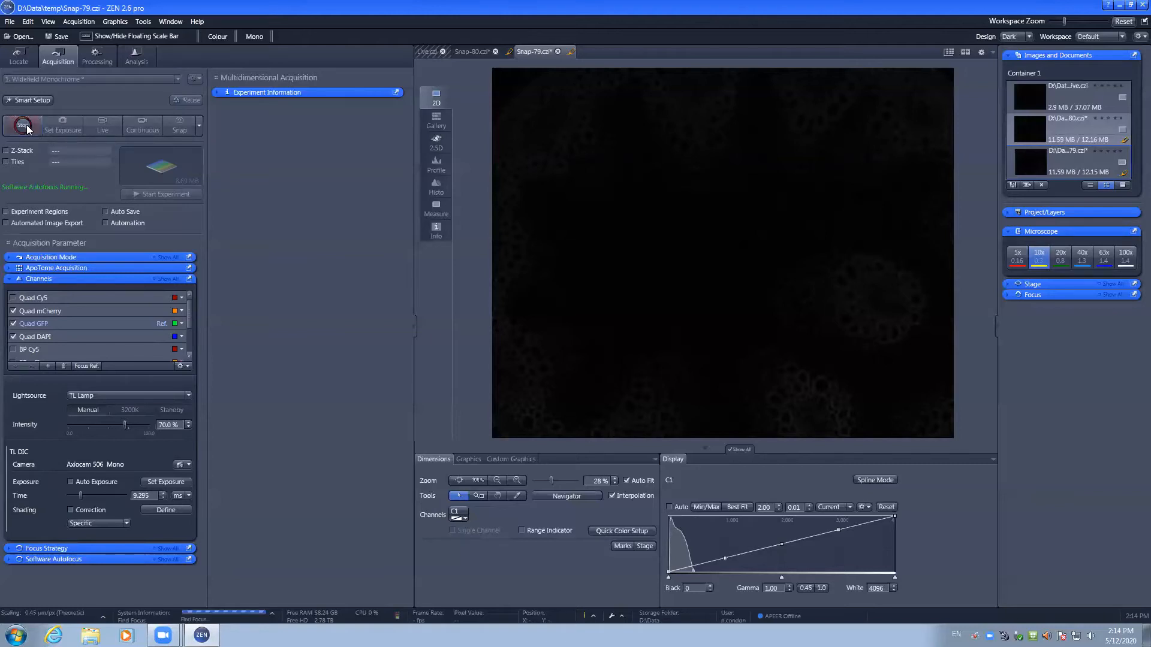
pyautogui.click(22, 125)
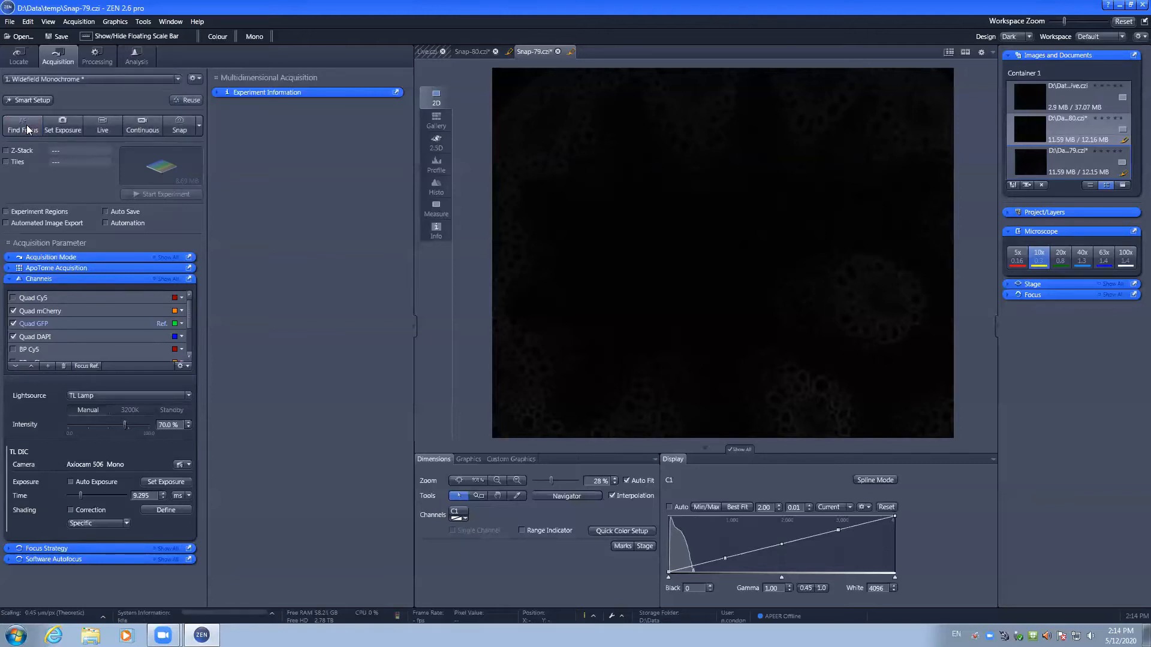
# Preview Quad GFP, mCherry and DAPI live, then snap a three-channel image
pyautogui.click(102, 124)
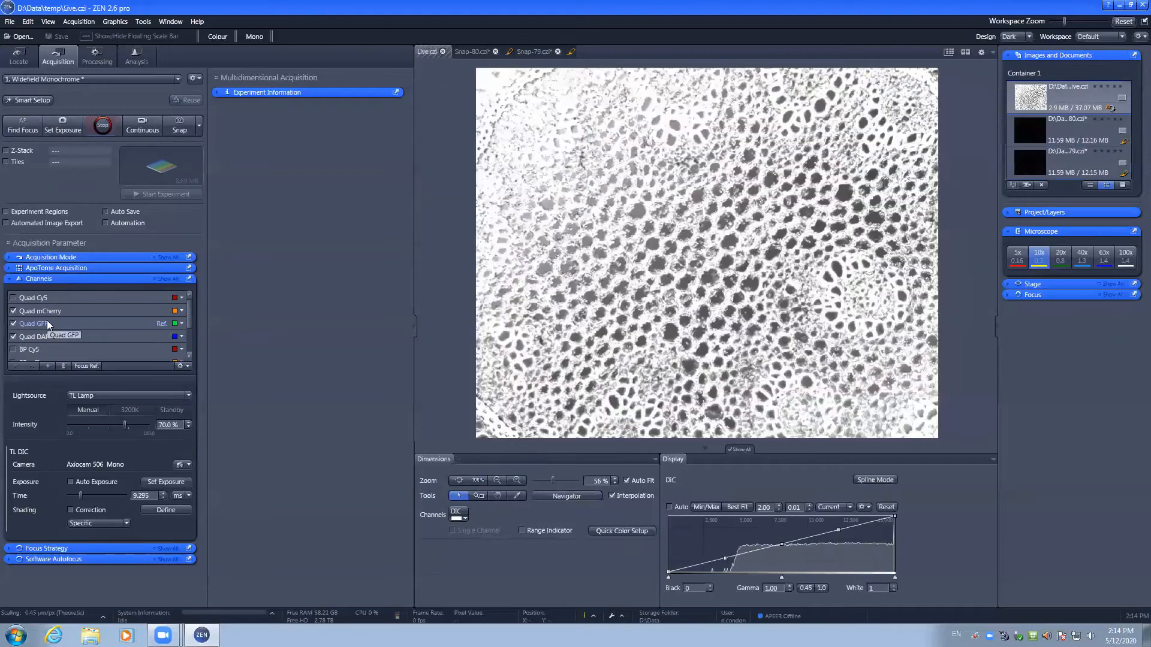
pyautogui.click(39, 324)
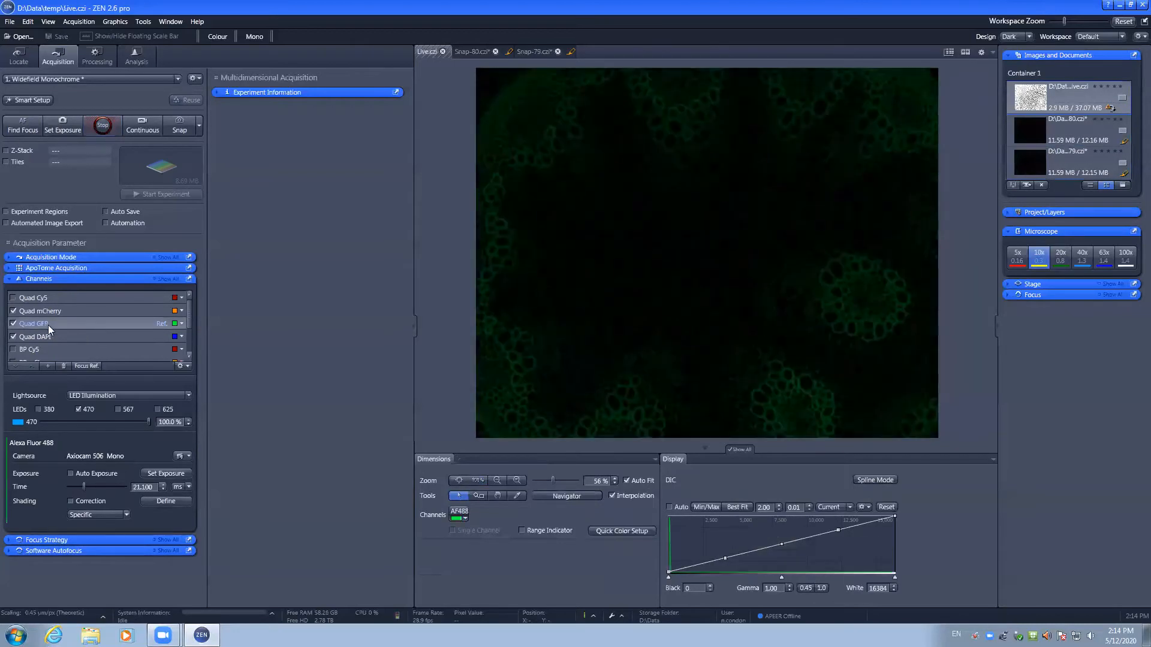
pyautogui.click(13, 311)
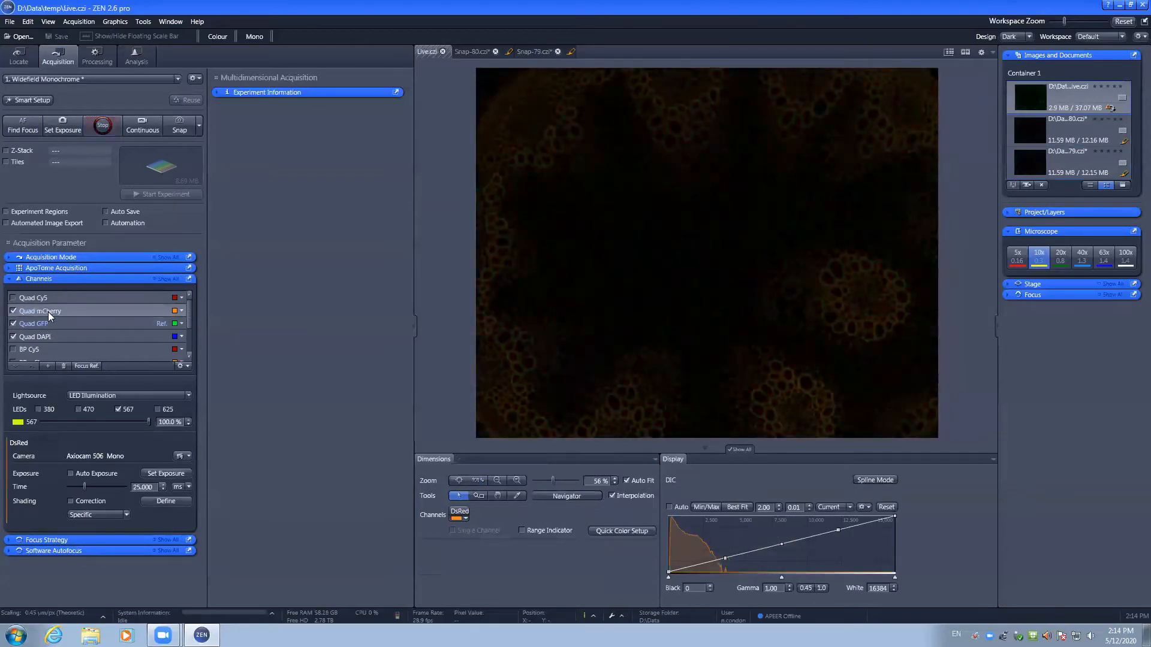
pyautogui.click(37, 337)
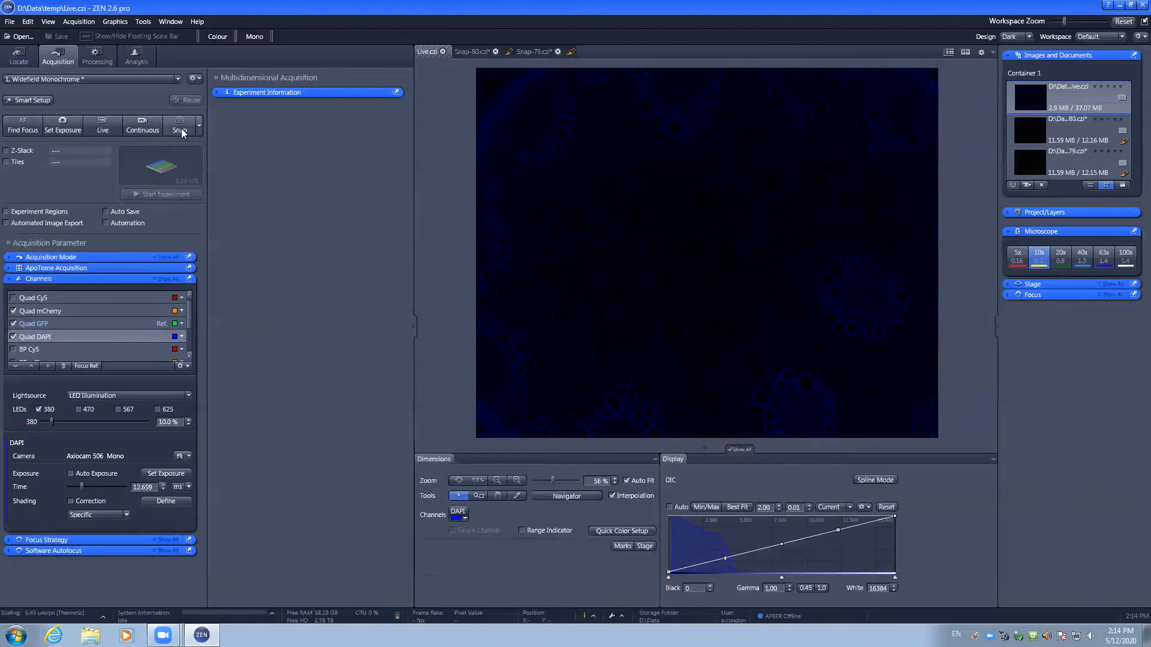
pyautogui.click(181, 124)
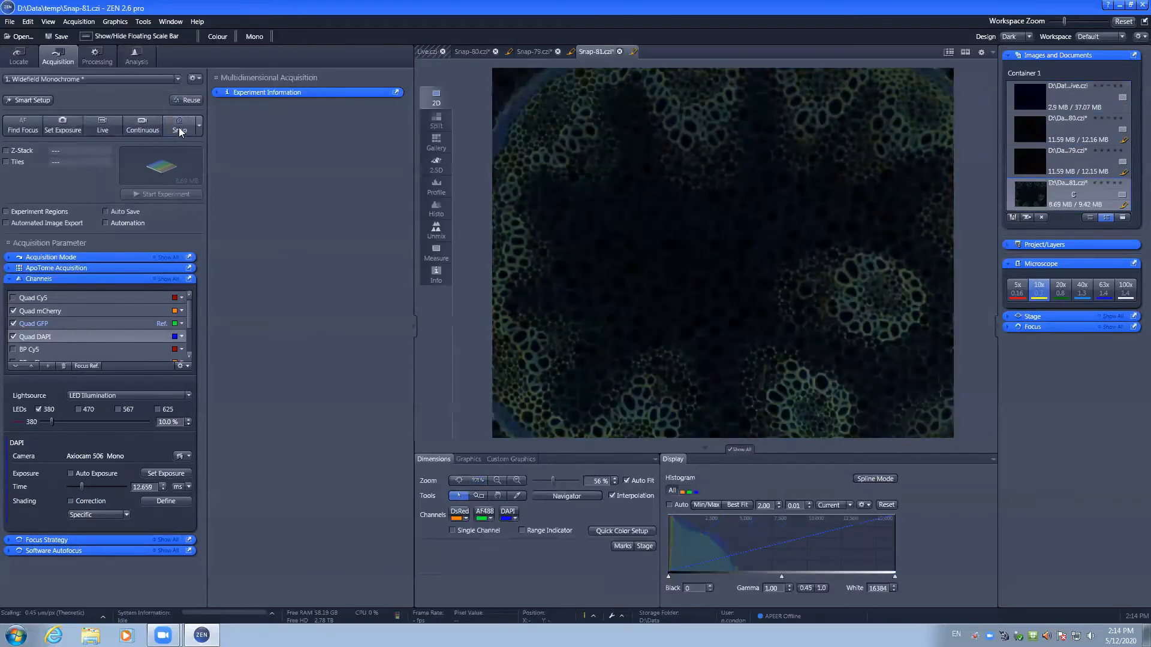
pyautogui.click(180, 125)
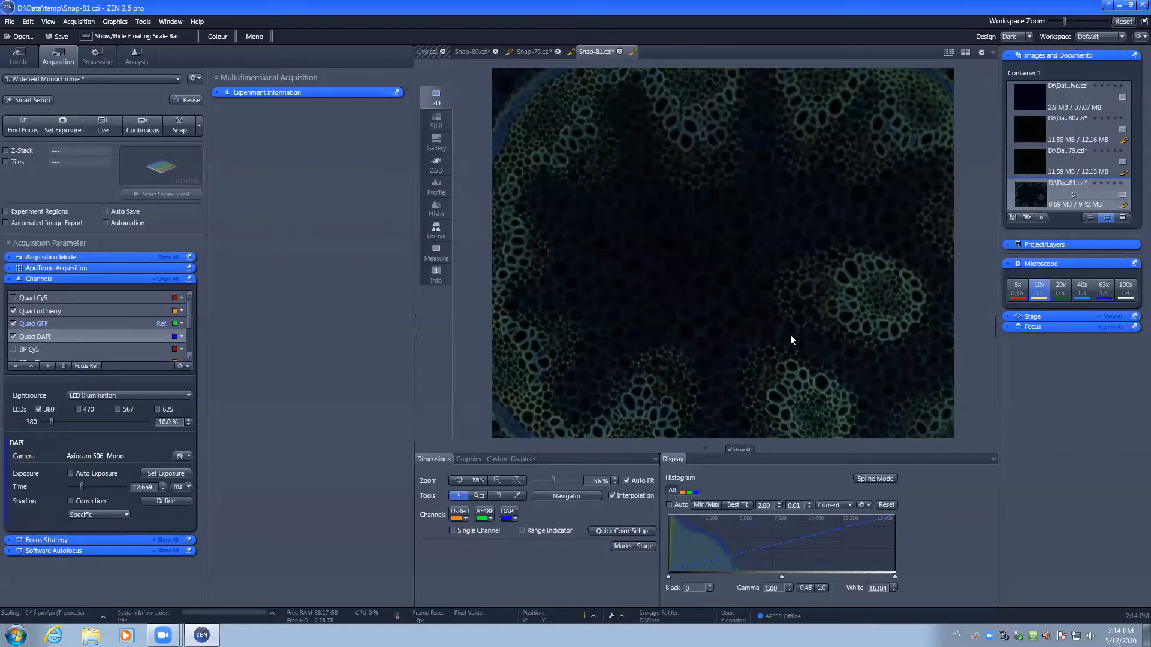
pyautogui.moveTo(590, 521)
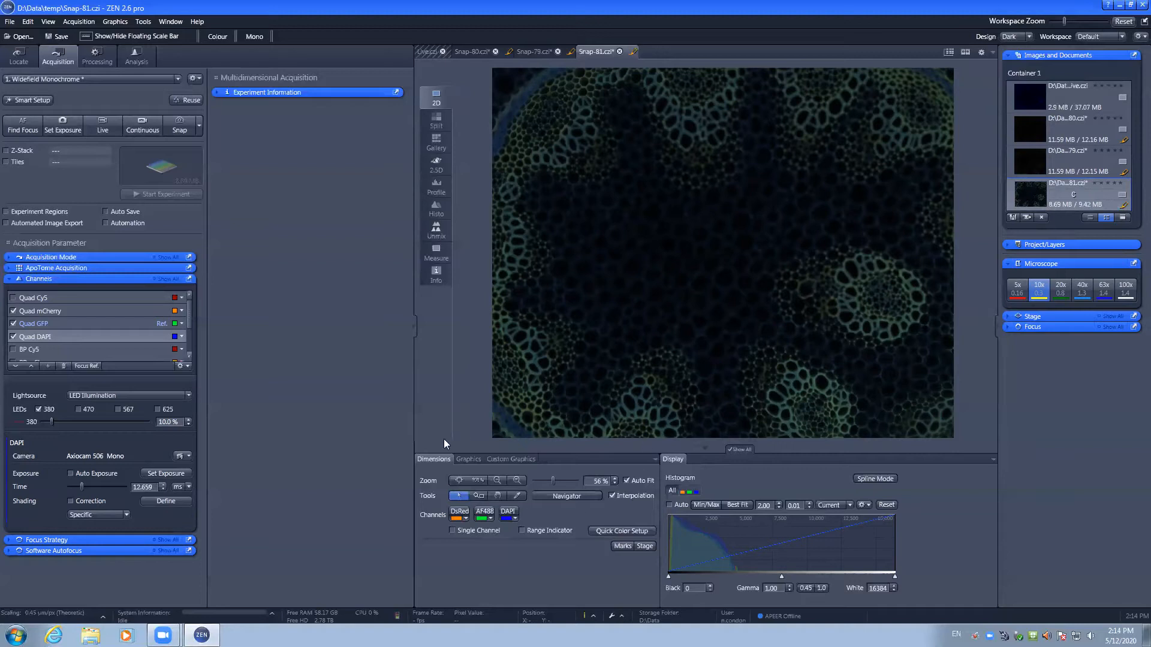
pyautogui.moveTo(595, 563)
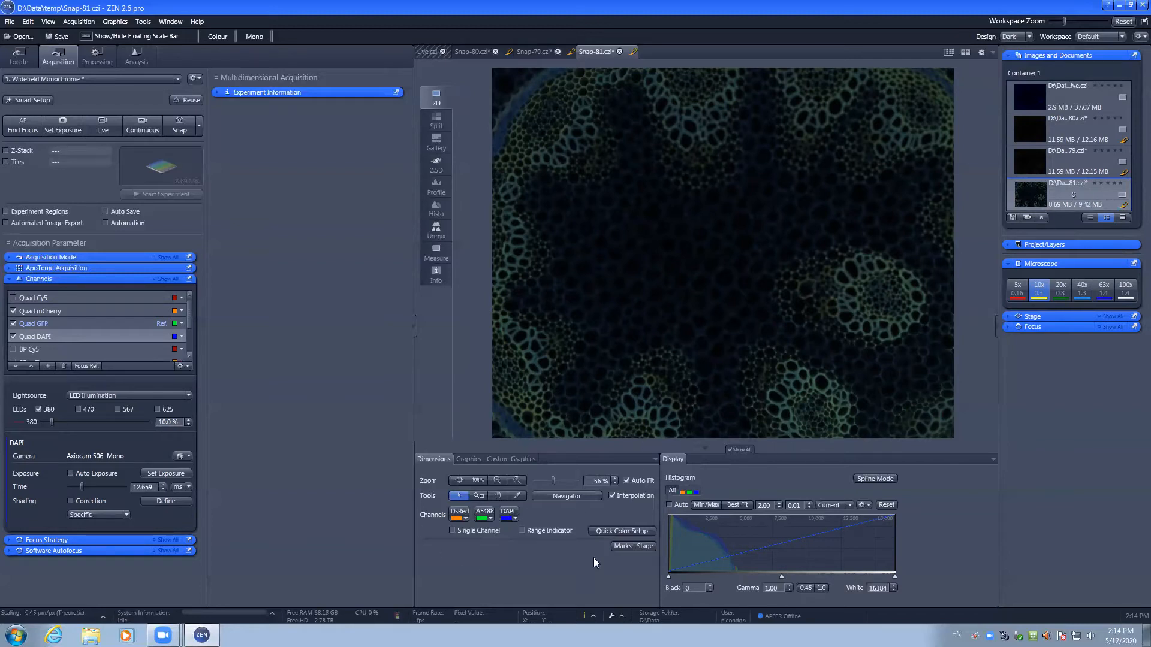
pyautogui.click(469, 459)
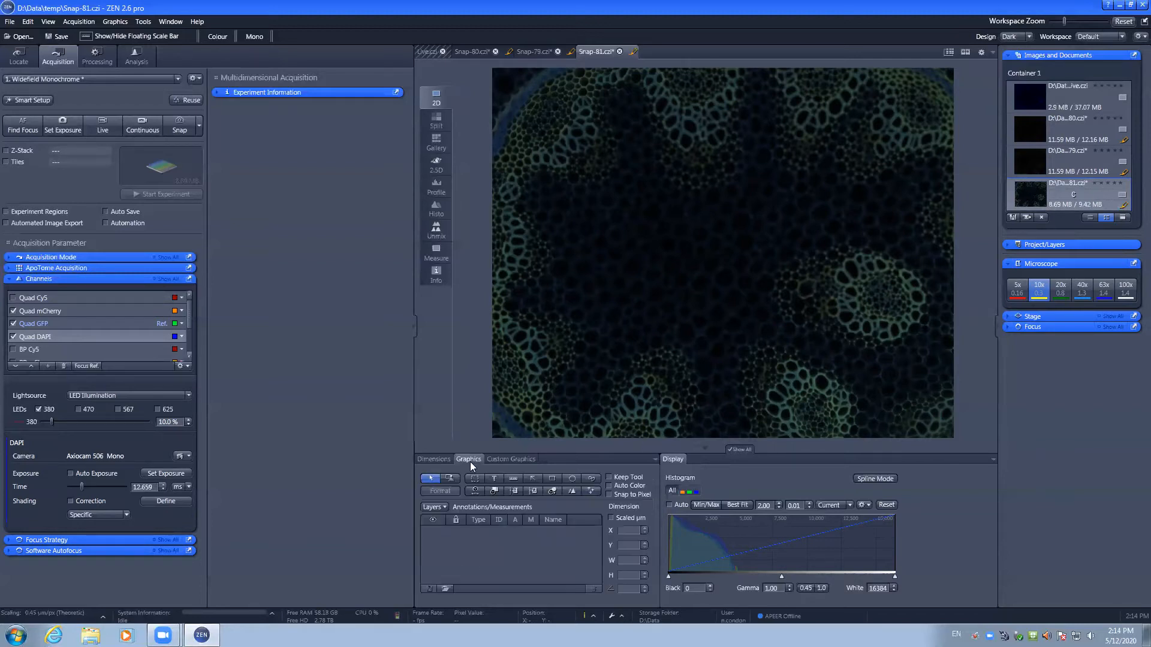
pyautogui.click(433, 458)
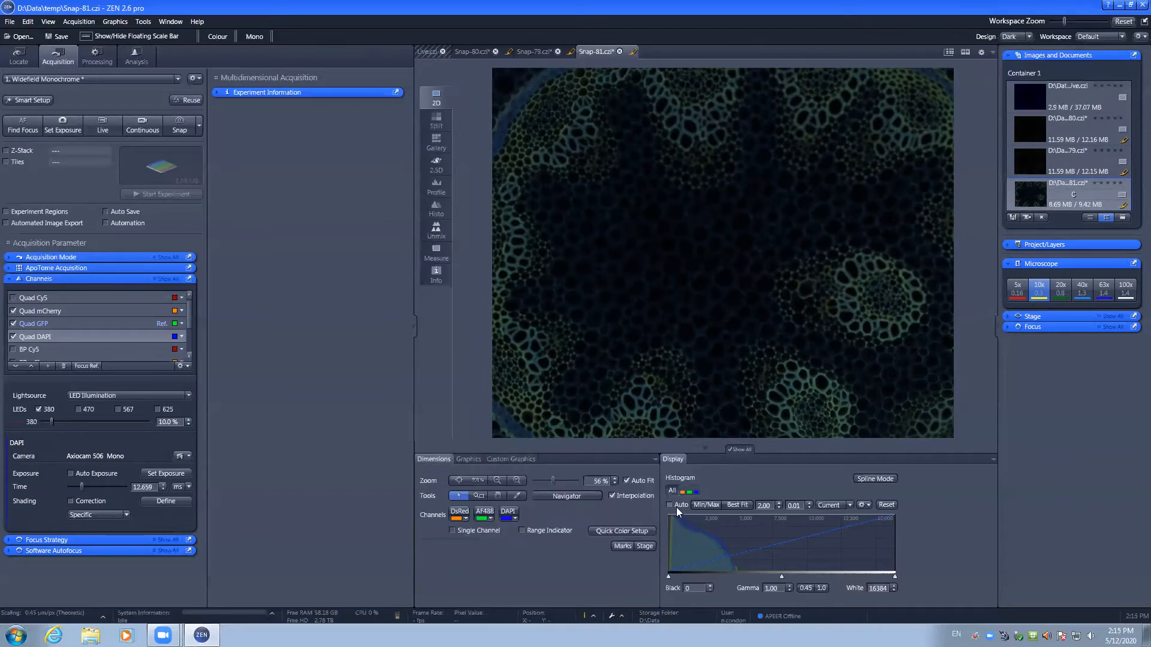
# Lower the green channel's white point, then apply Auto display to all channels of Snap-81
pyautogui.click(670, 505)
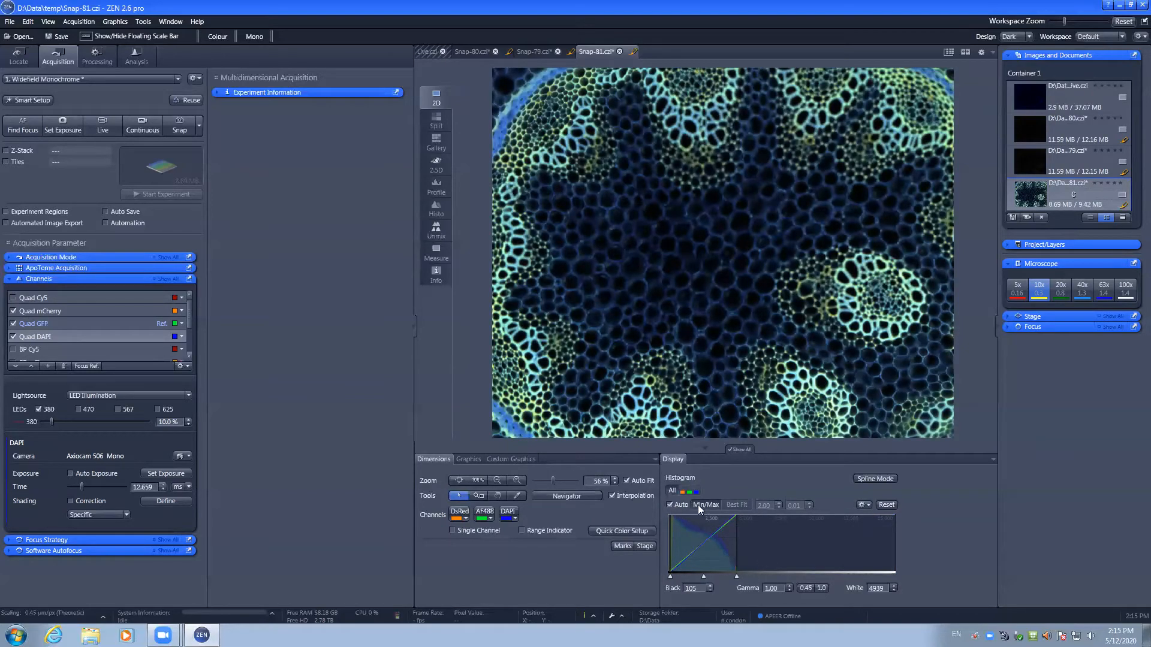
pyautogui.click(705, 504)
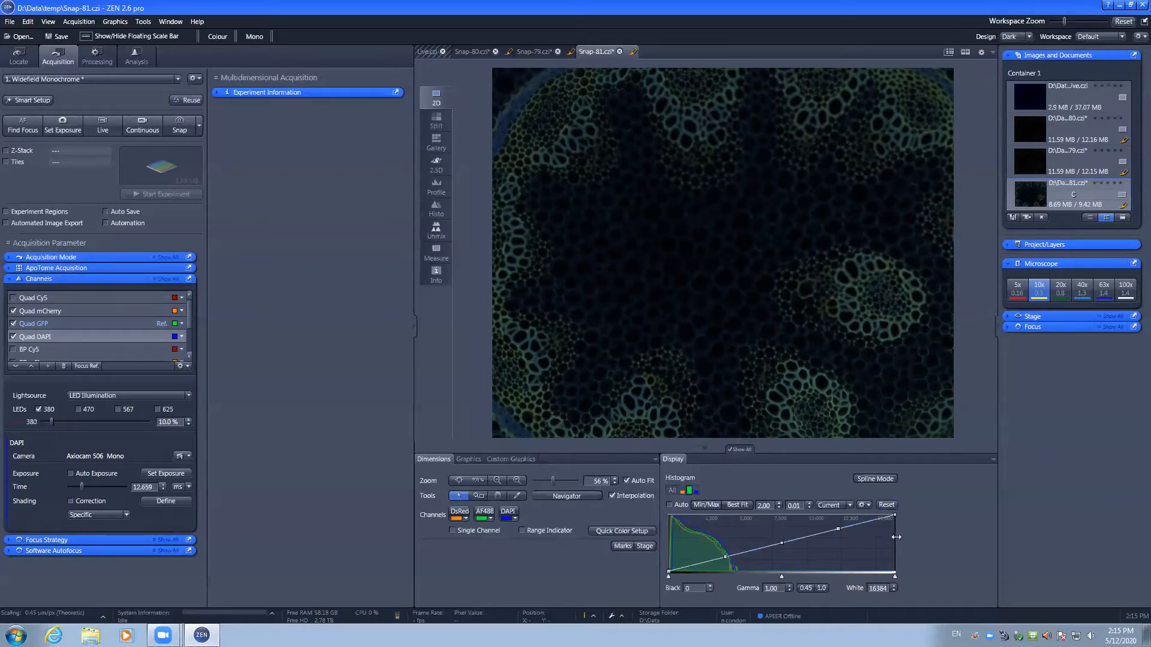
pyautogui.moveTo(895, 537); pyautogui.dragTo(774, 529)
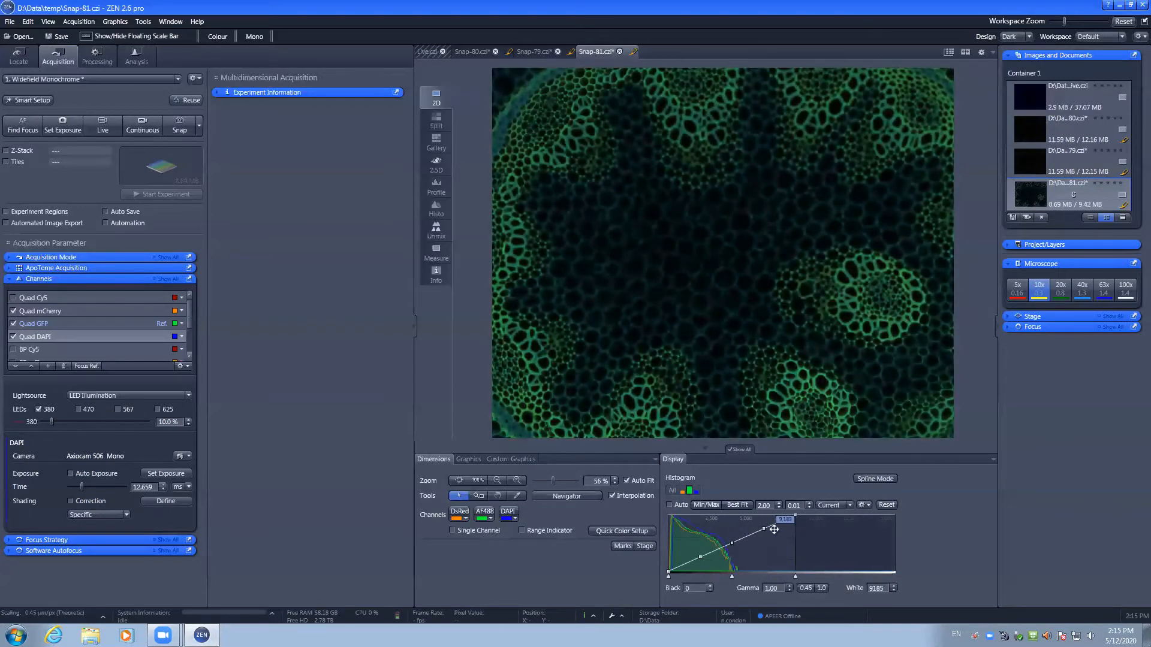
pyautogui.click(669, 504)
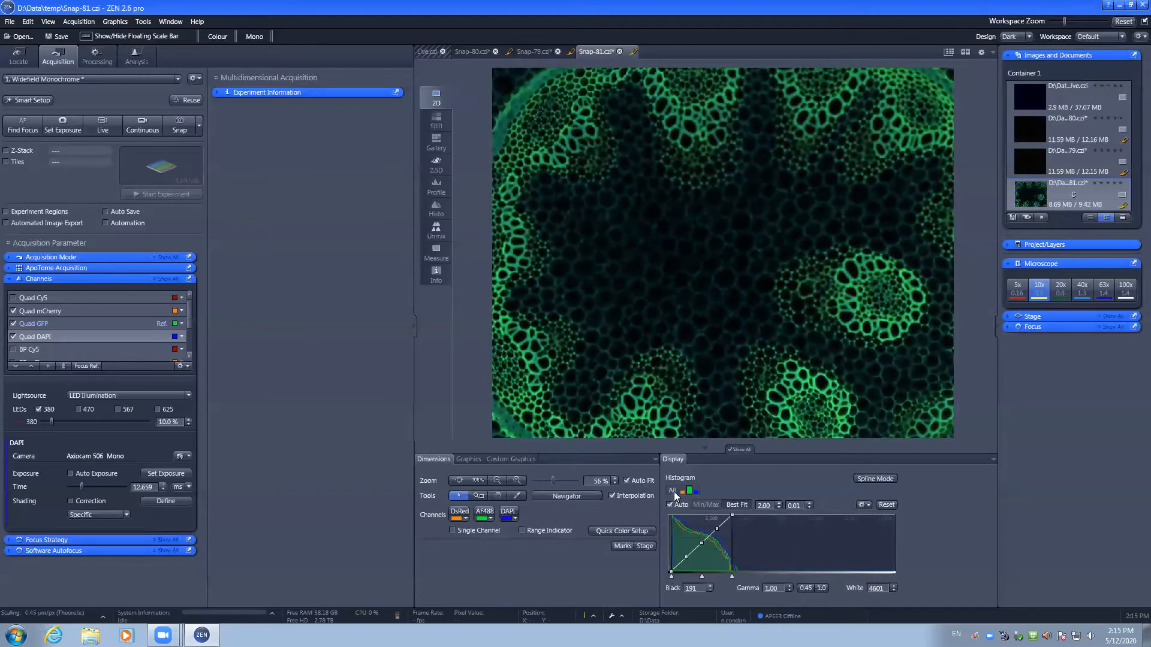
pyautogui.click(671, 504)
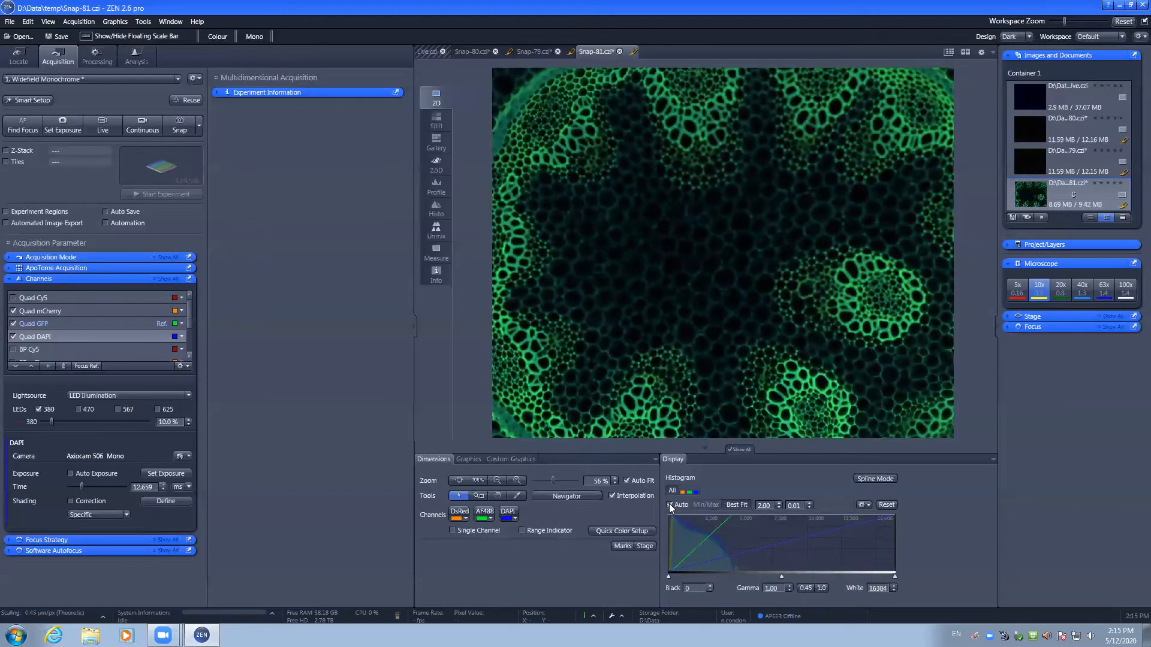
pyautogui.click(669, 505)
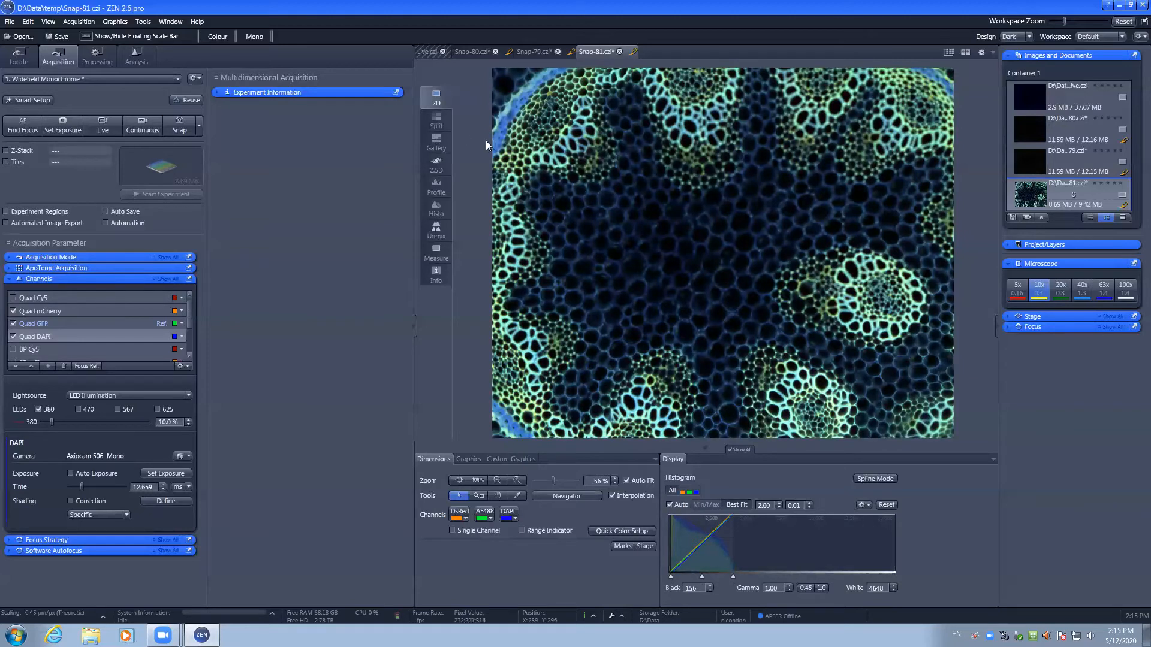
# Show Snap-81 as a split view, then as a Gallery, then as a Profile view
pyautogui.click(435, 121)
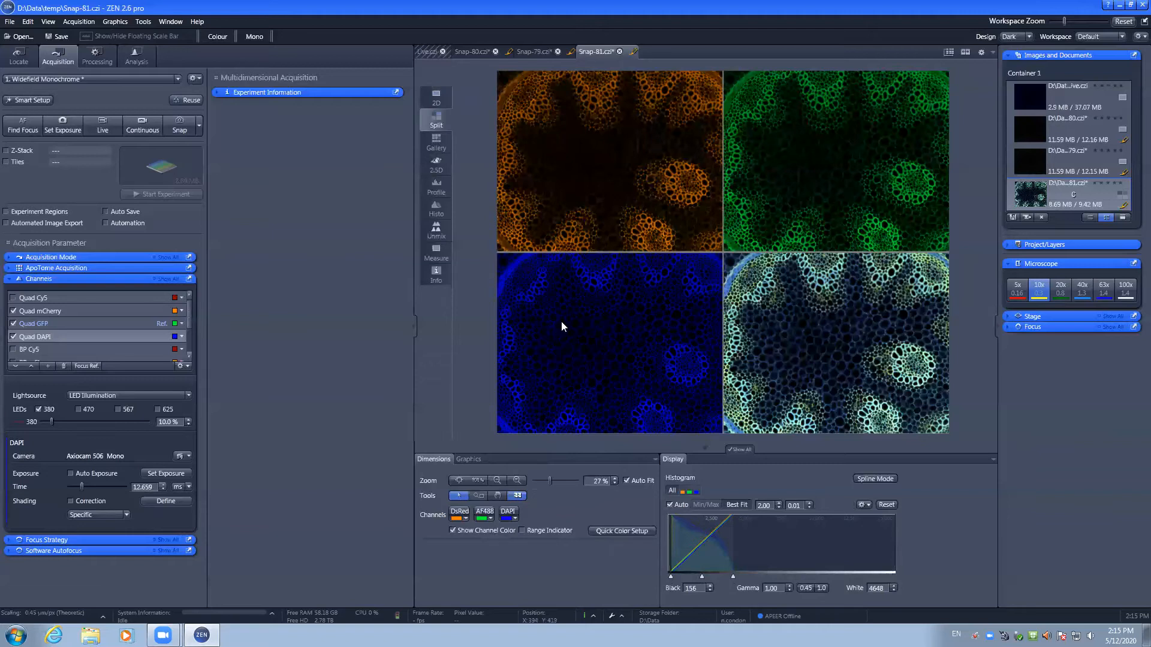
pyautogui.moveTo(818, 366)
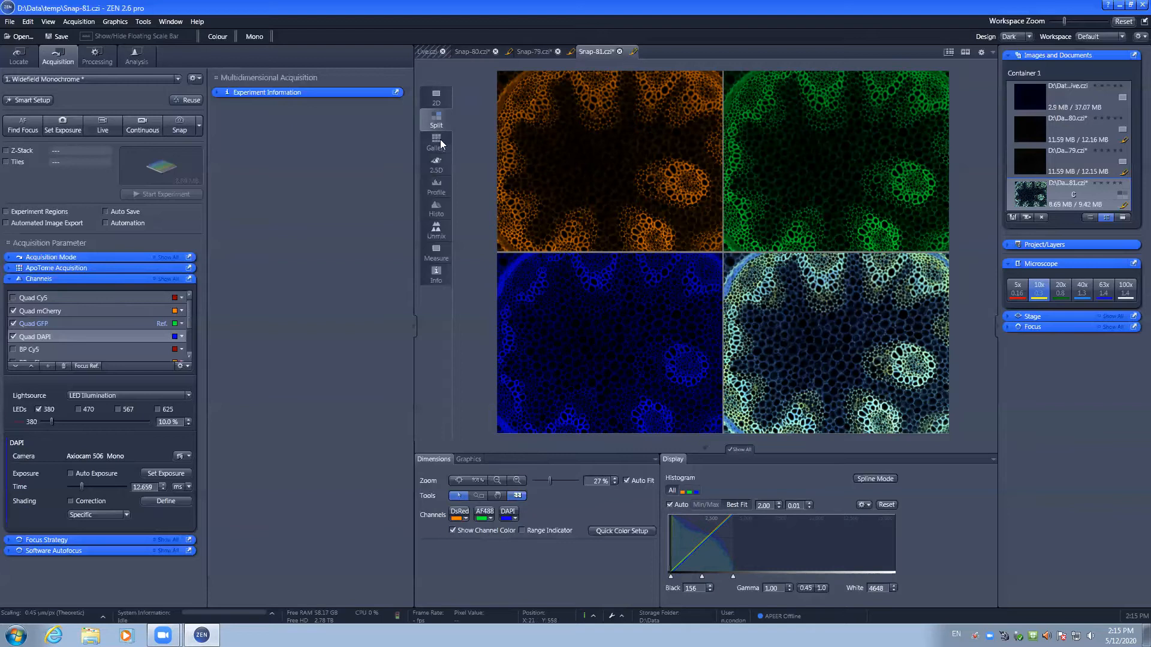
pyautogui.click(436, 141)
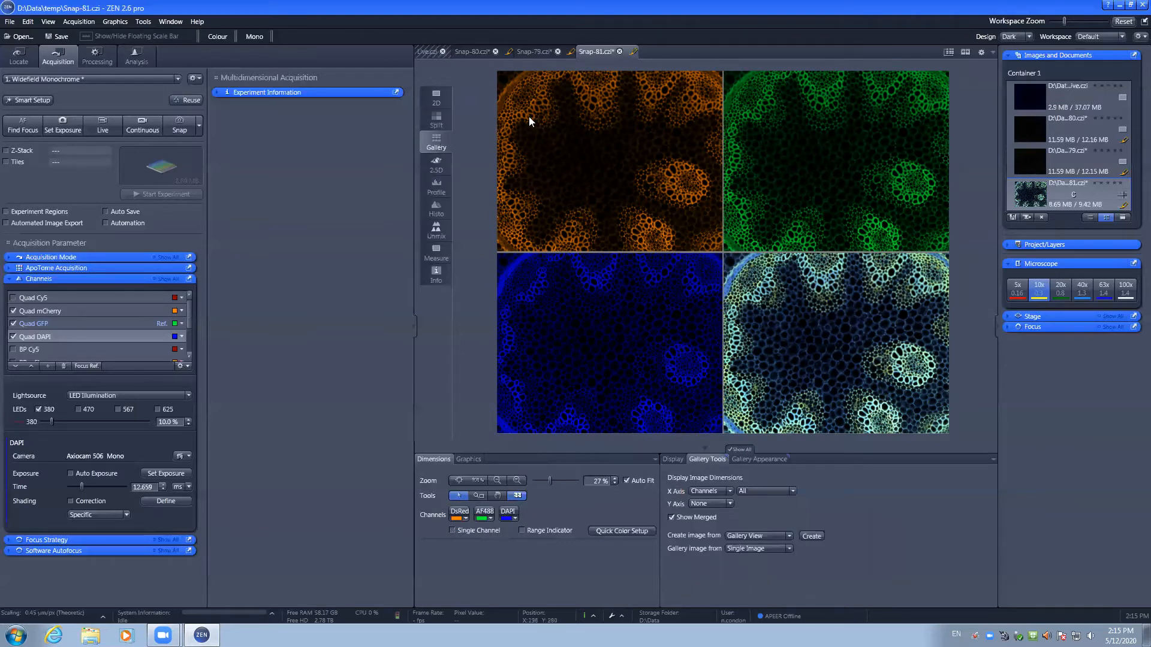
pyautogui.moveTo(555, 172)
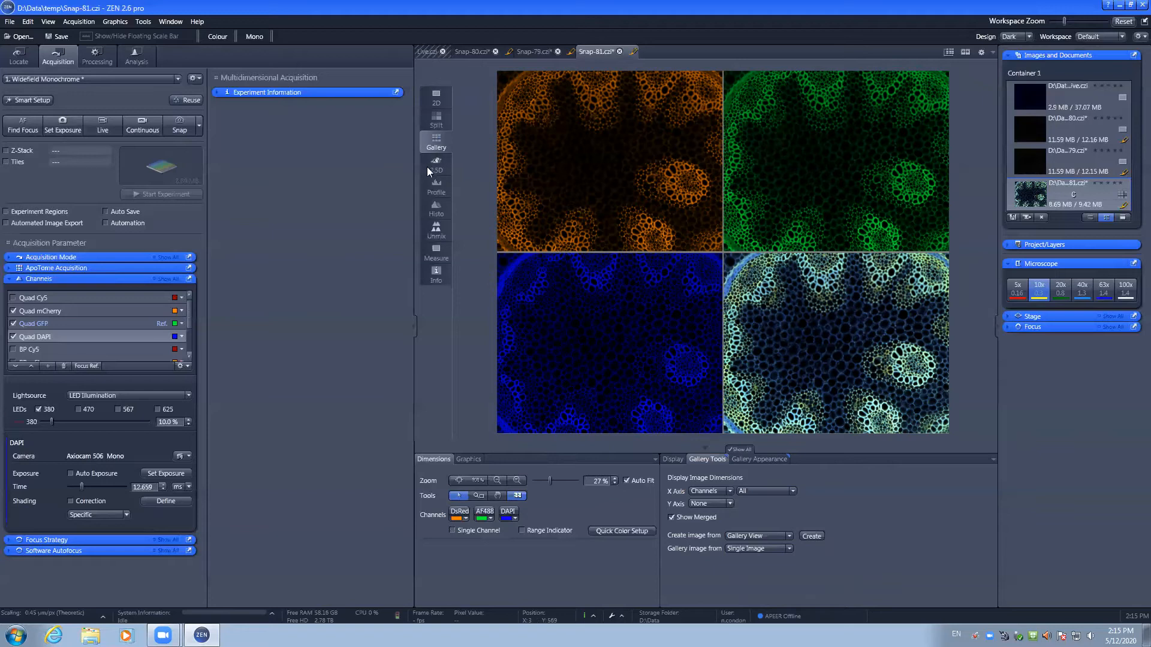
pyautogui.click(436, 166)
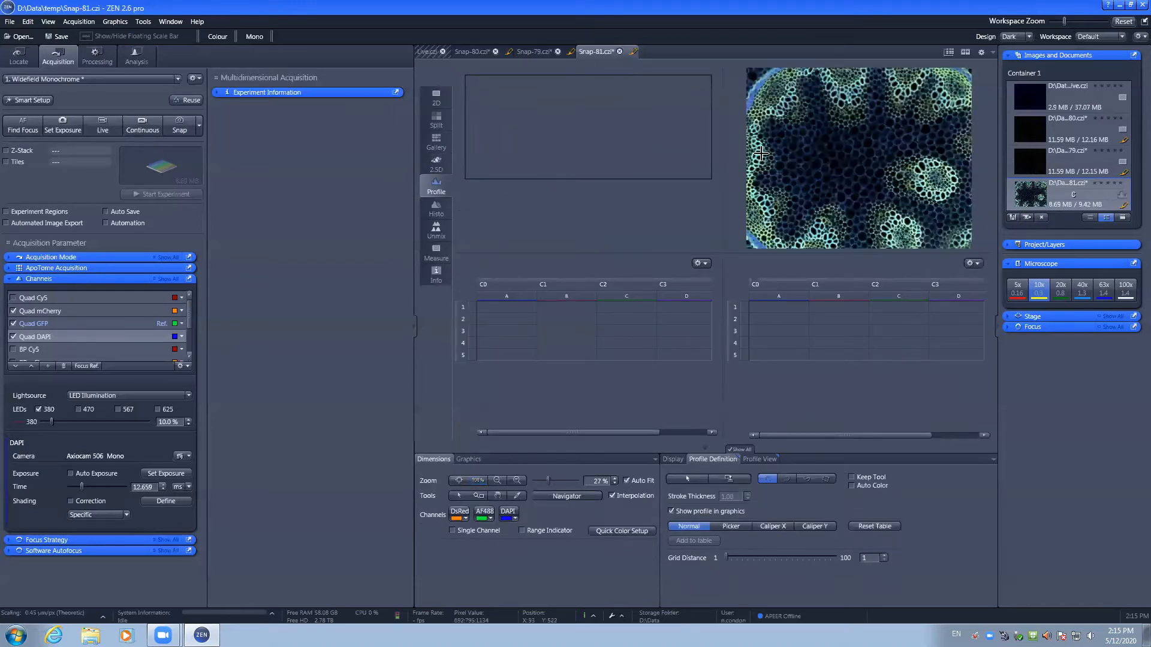
# Draw a profile line across the stem tissue to chart mCherry, GFP and DAPI intensities
pyautogui.moveTo(763, 154); pyautogui.dragTo(826, 169)
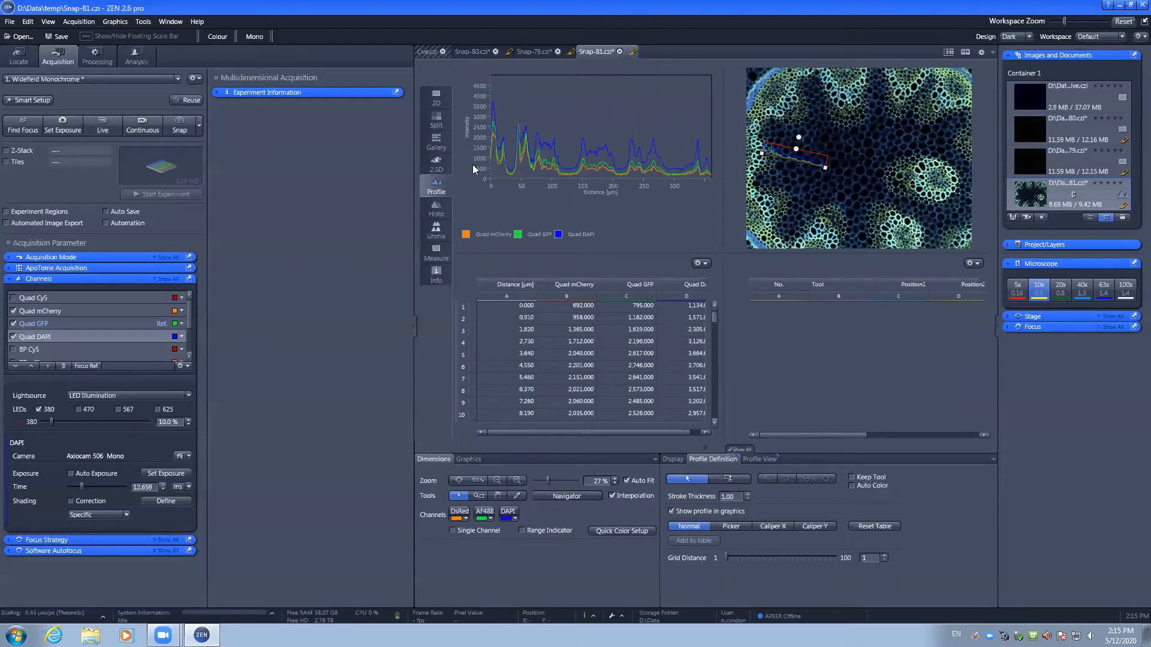
pyautogui.moveTo(435, 213)
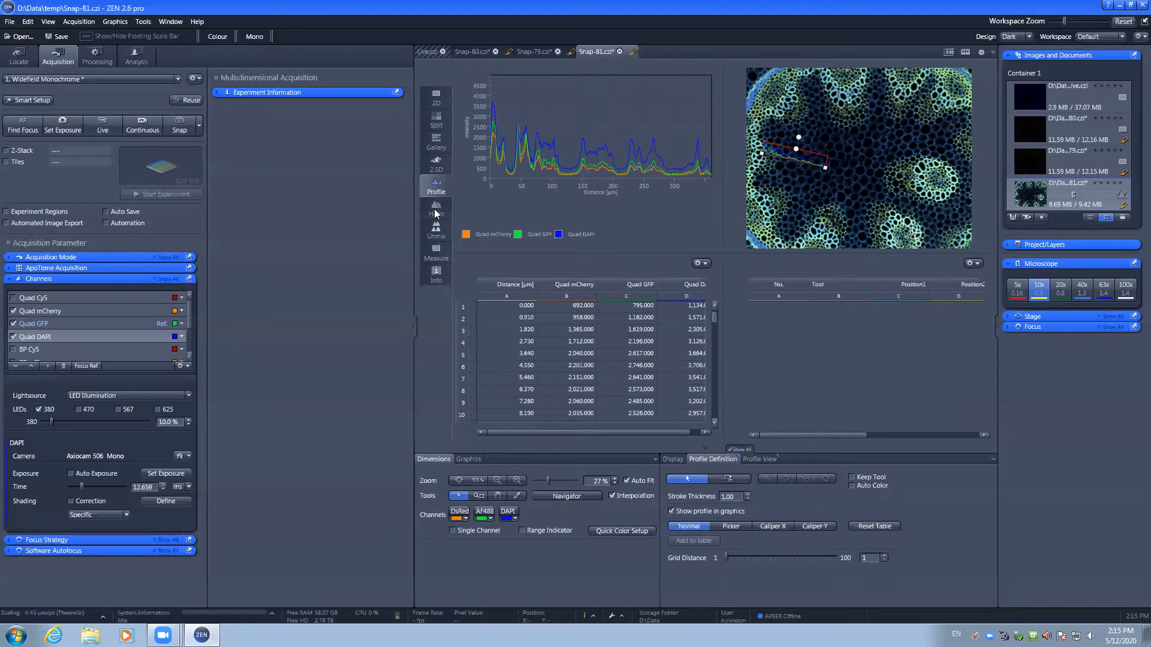
# Show Snap-81's Histo view with channel statistics, then its Measure view
pyautogui.click(435, 210)
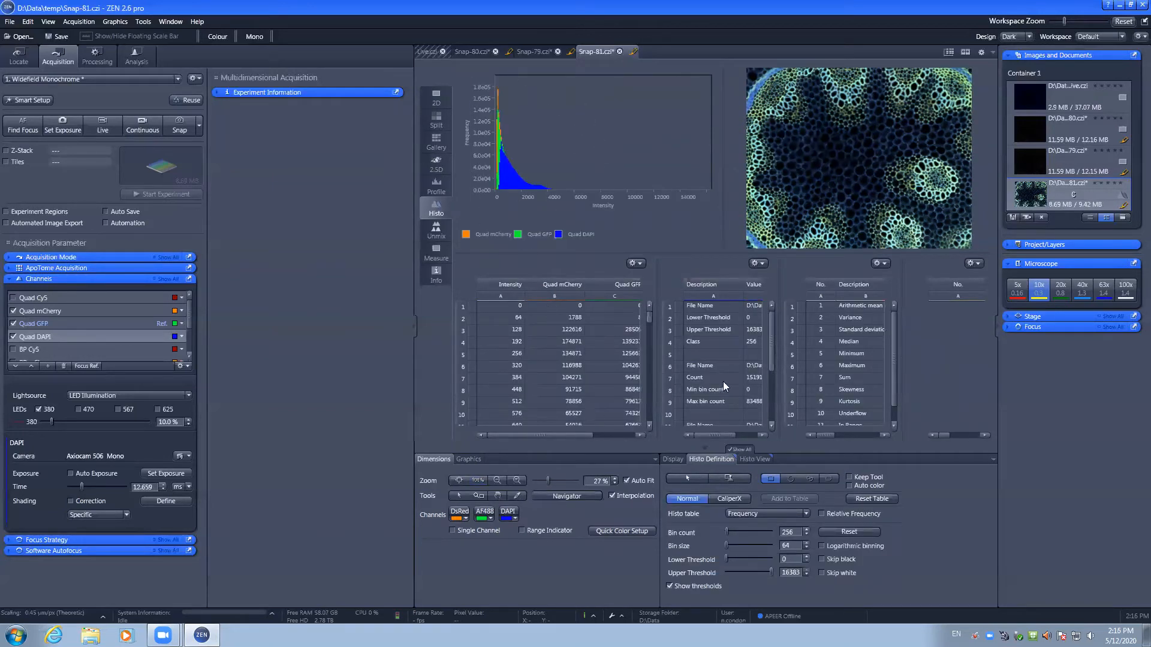
pyautogui.moveTo(778, 340)
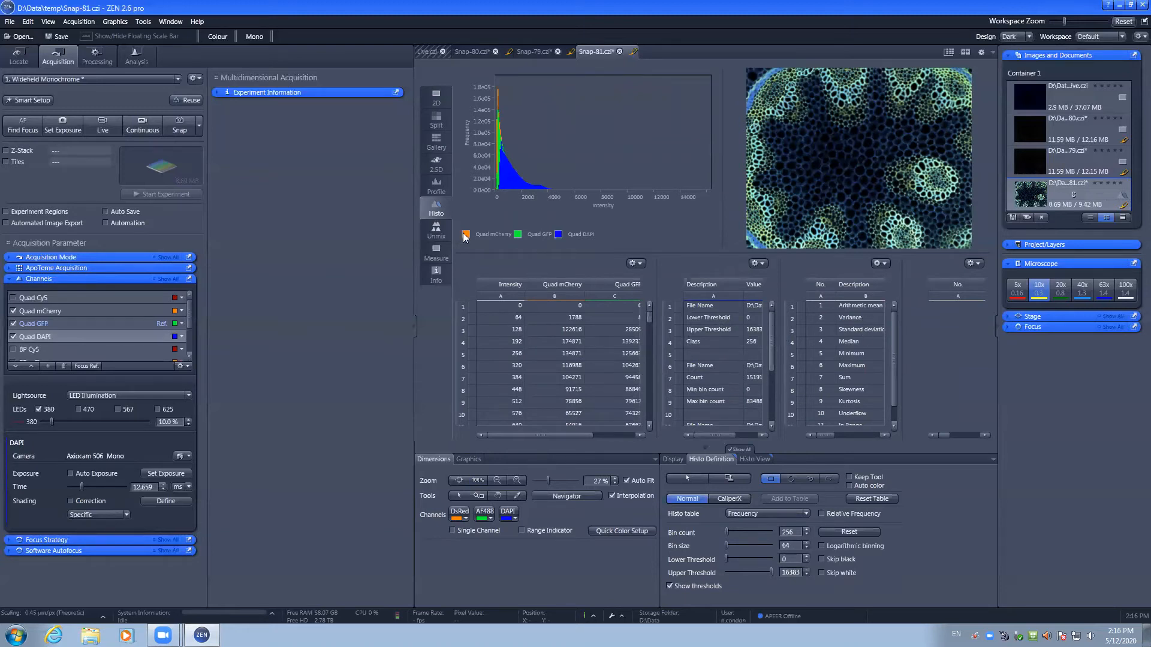
pyautogui.click(435, 253)
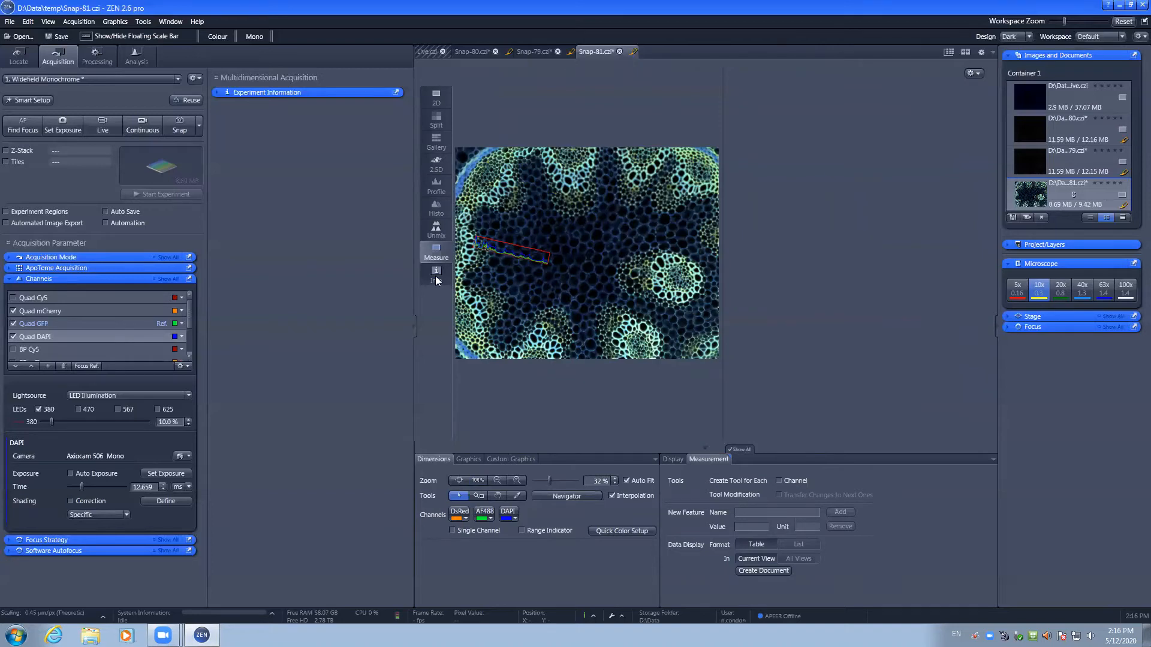
# Open Snap-81's Info view and scroll to the per-channel acquisition settings
pyautogui.click(435, 275)
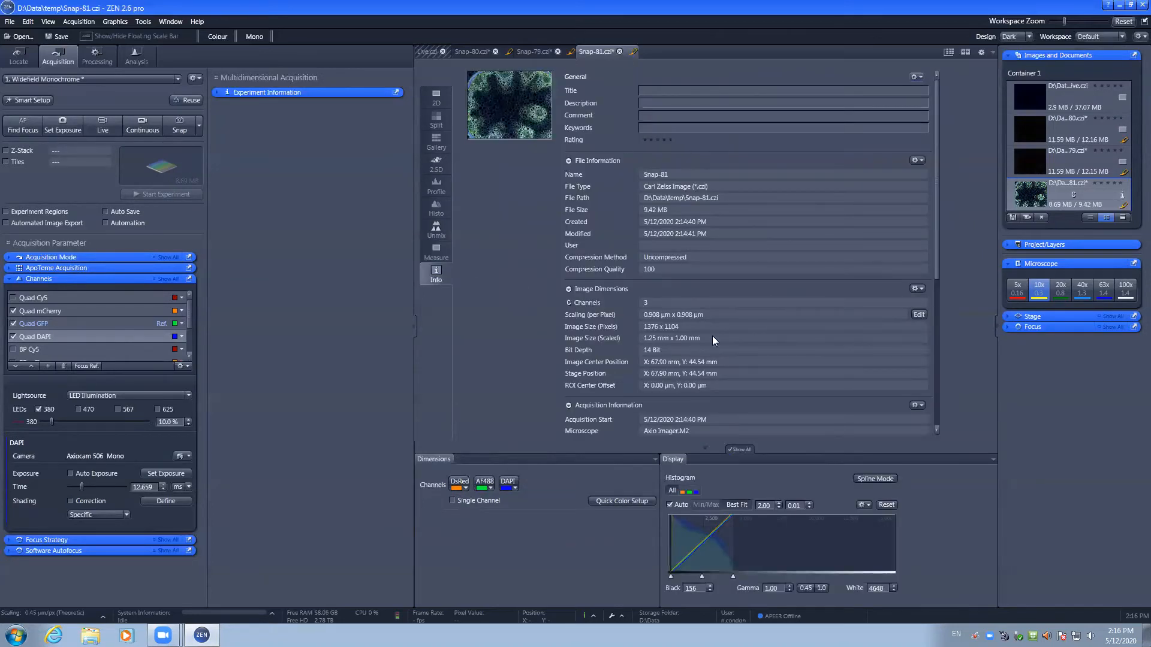
pyautogui.scroll(-3)
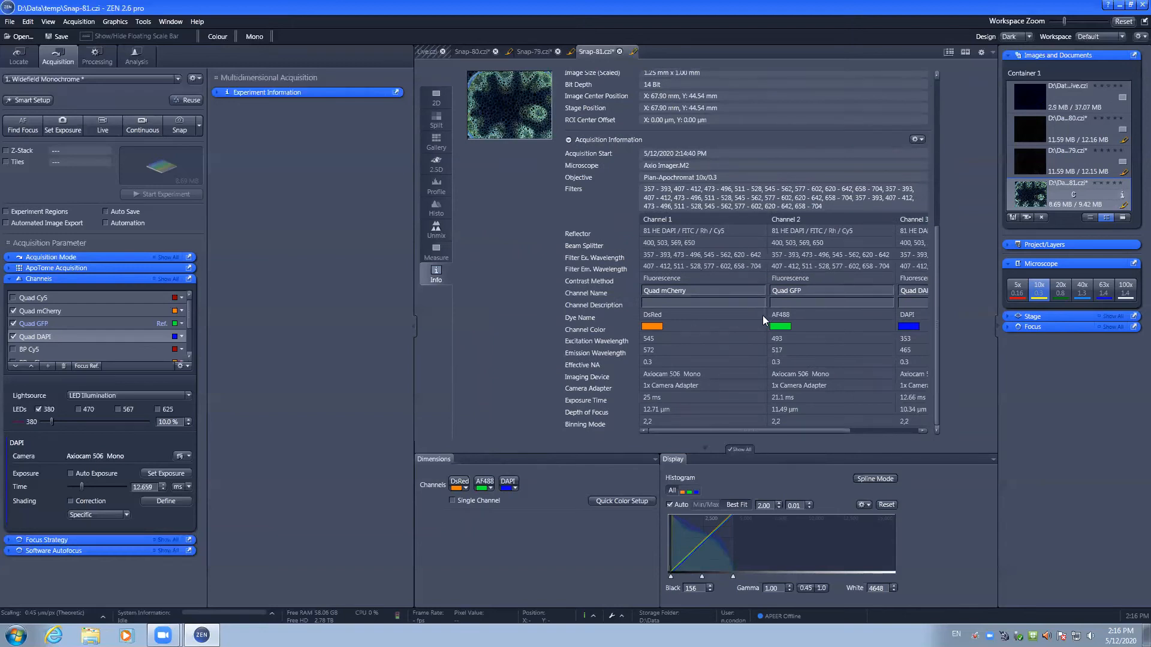
pyautogui.moveTo(702, 328)
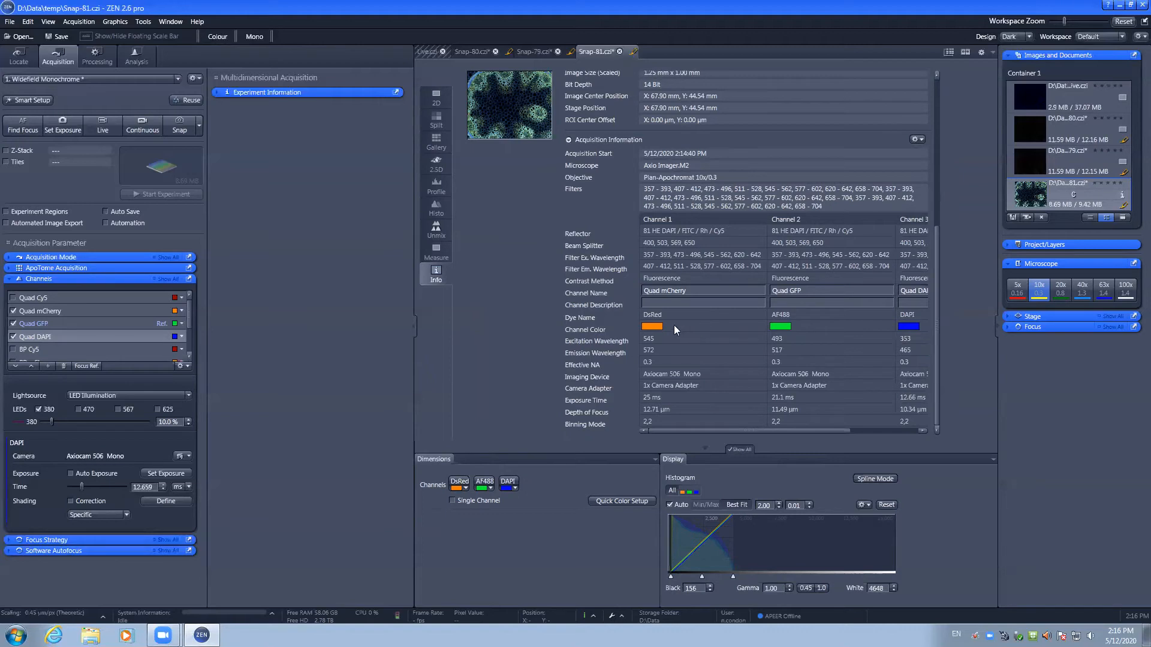
pyautogui.moveTo(1069, 223)
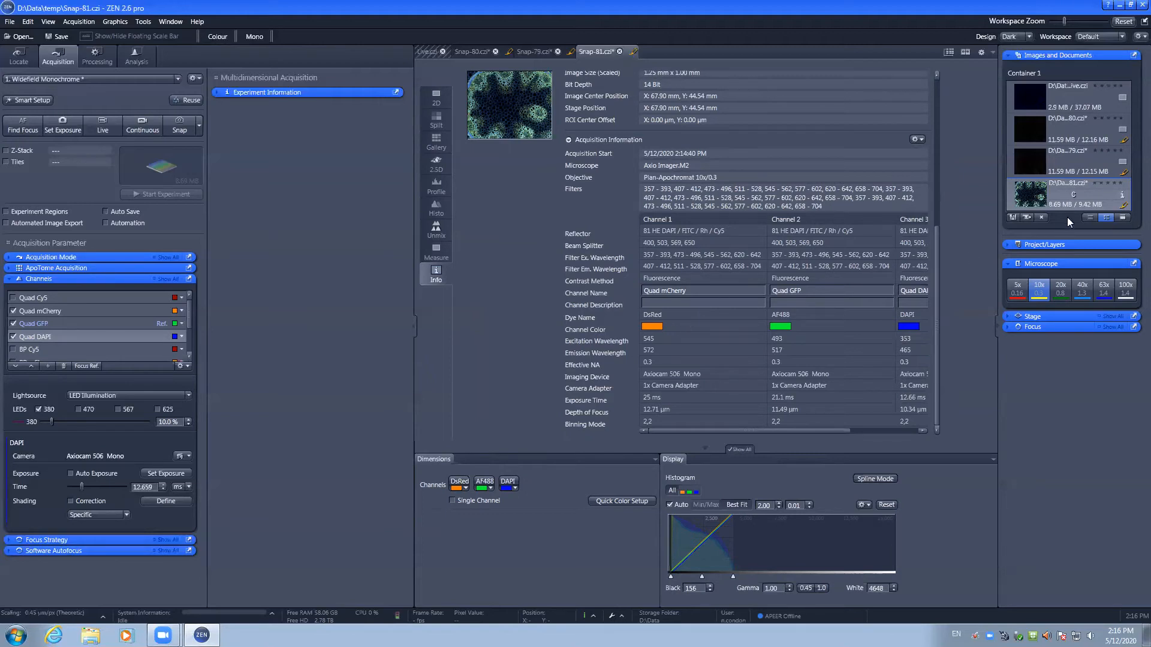
pyautogui.moveTo(1061, 205)
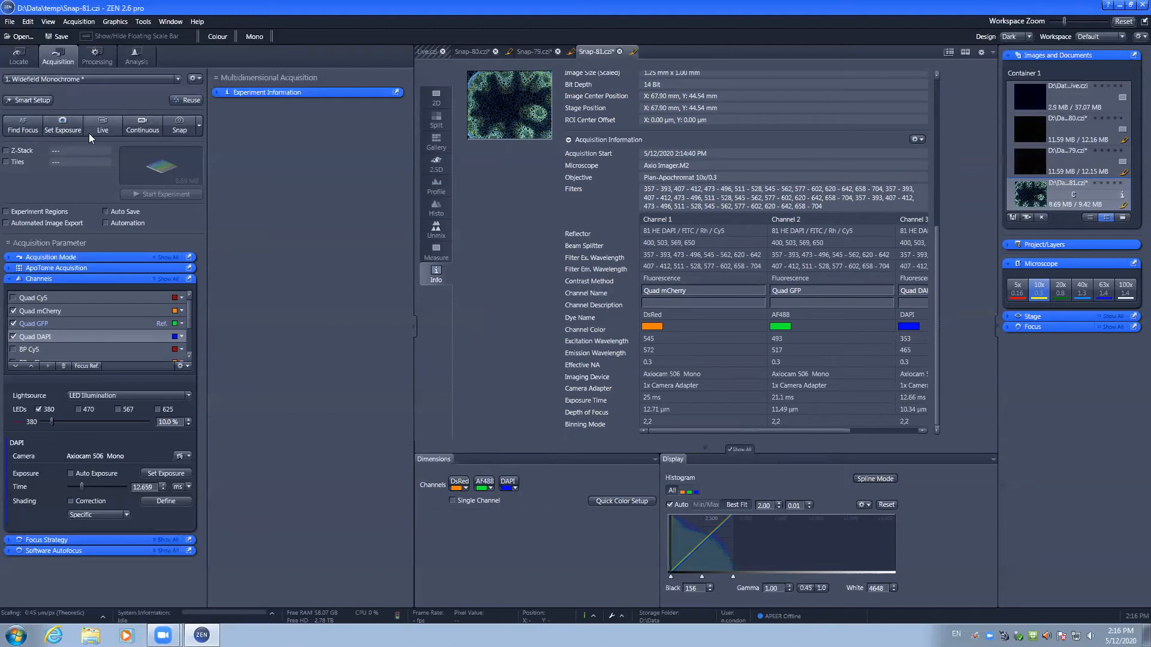
pyautogui.moveTo(179, 127)
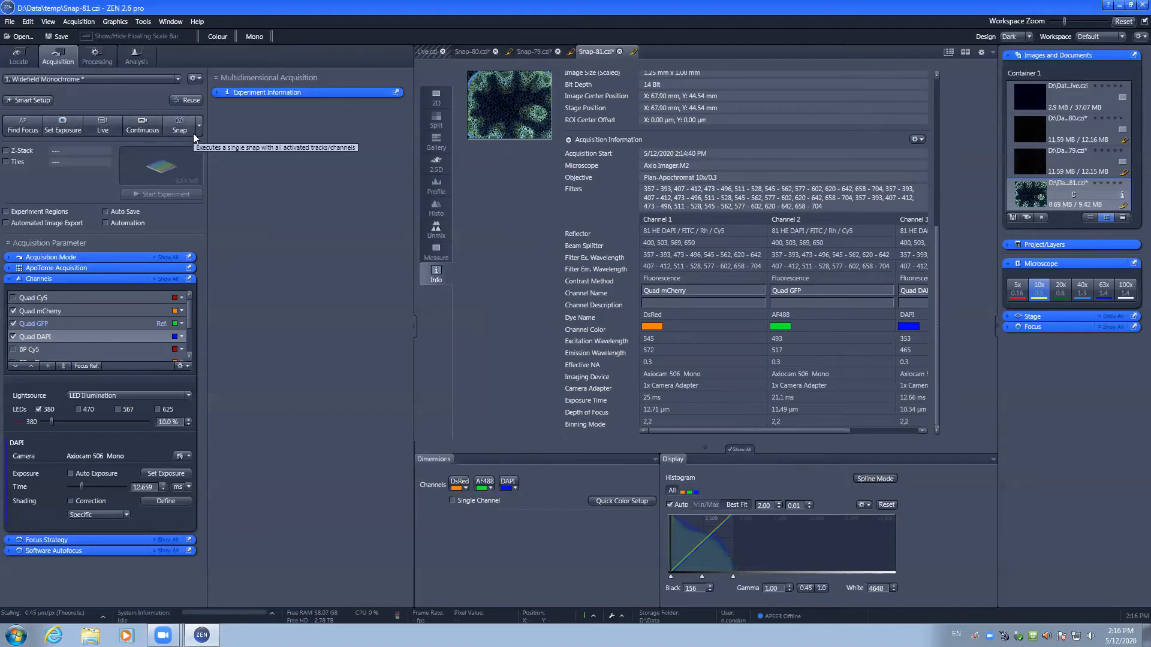
pyautogui.moveTo(199, 133)
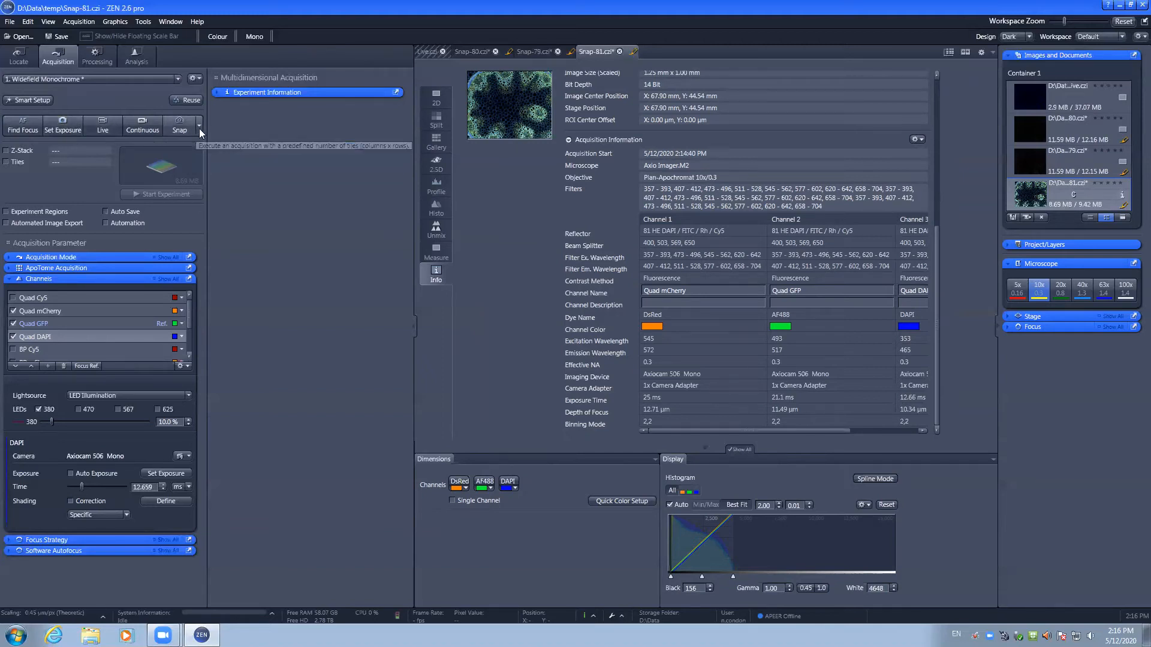
# Acquire a 4x4 tiled snap of the whole stem as Snap-82, then turn Tiles off
pyautogui.click(193, 130)
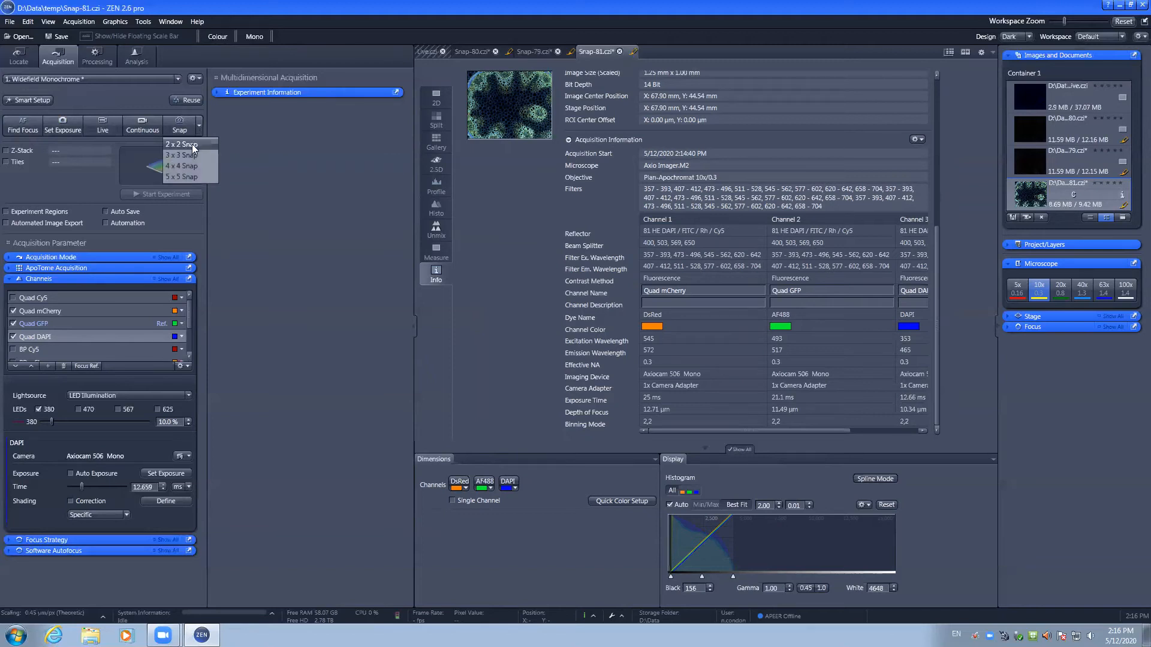
pyautogui.moveTo(181, 166)
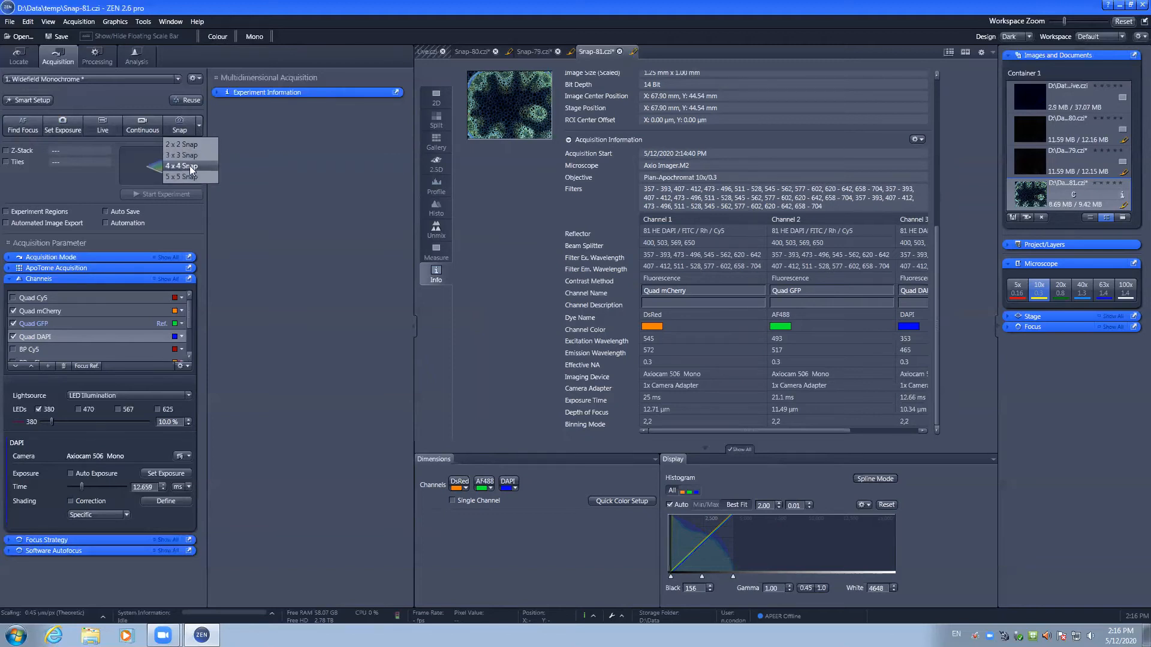
pyautogui.click(182, 166)
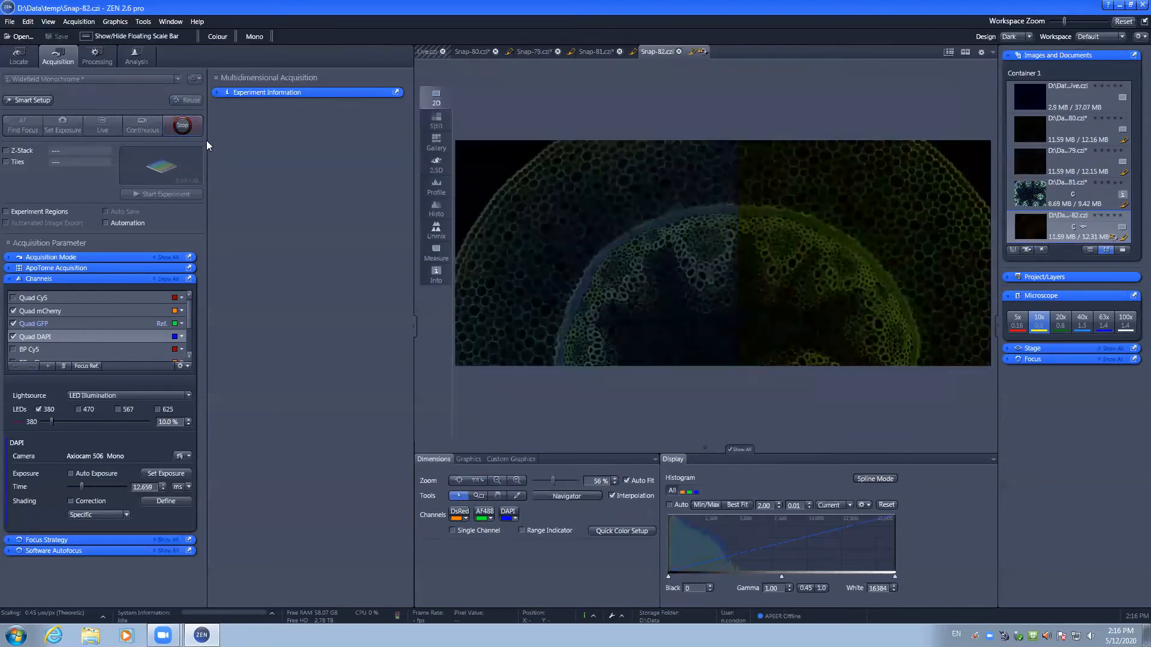
pyautogui.click(497, 480)
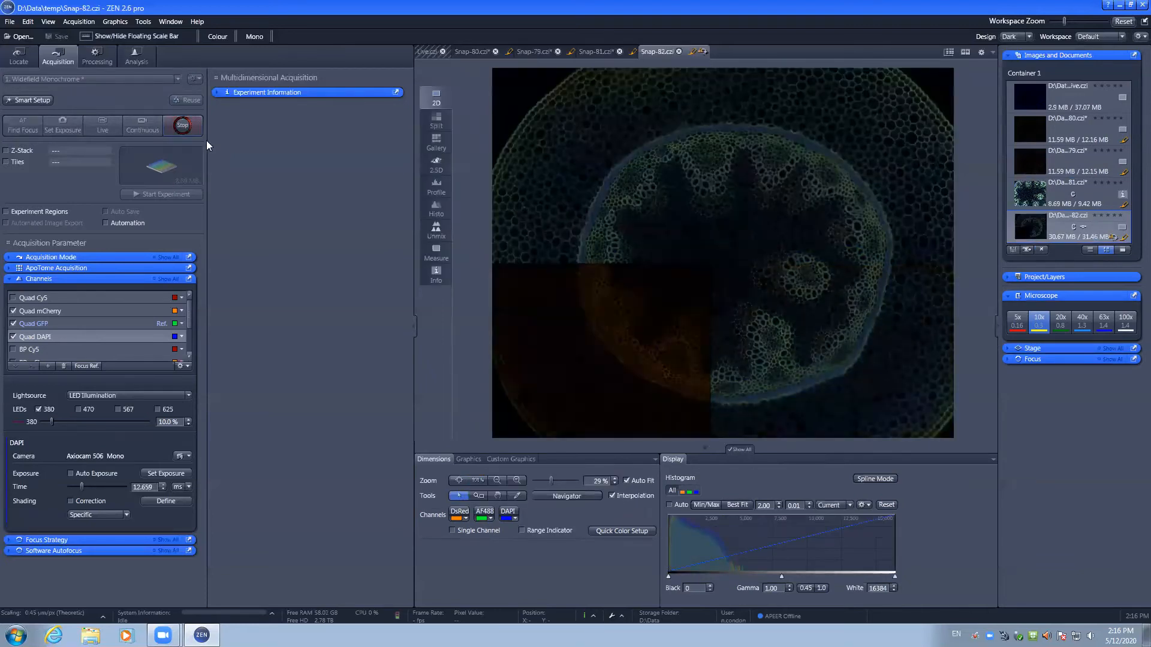
pyautogui.click(181, 124)
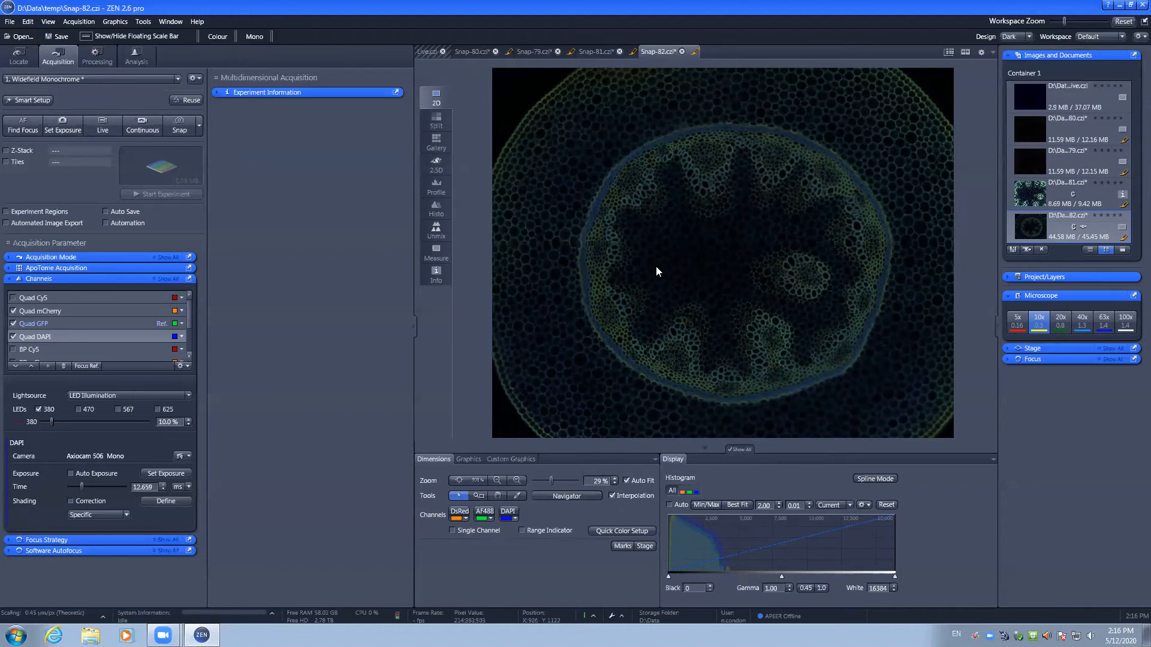
pyautogui.moveTo(510, 210)
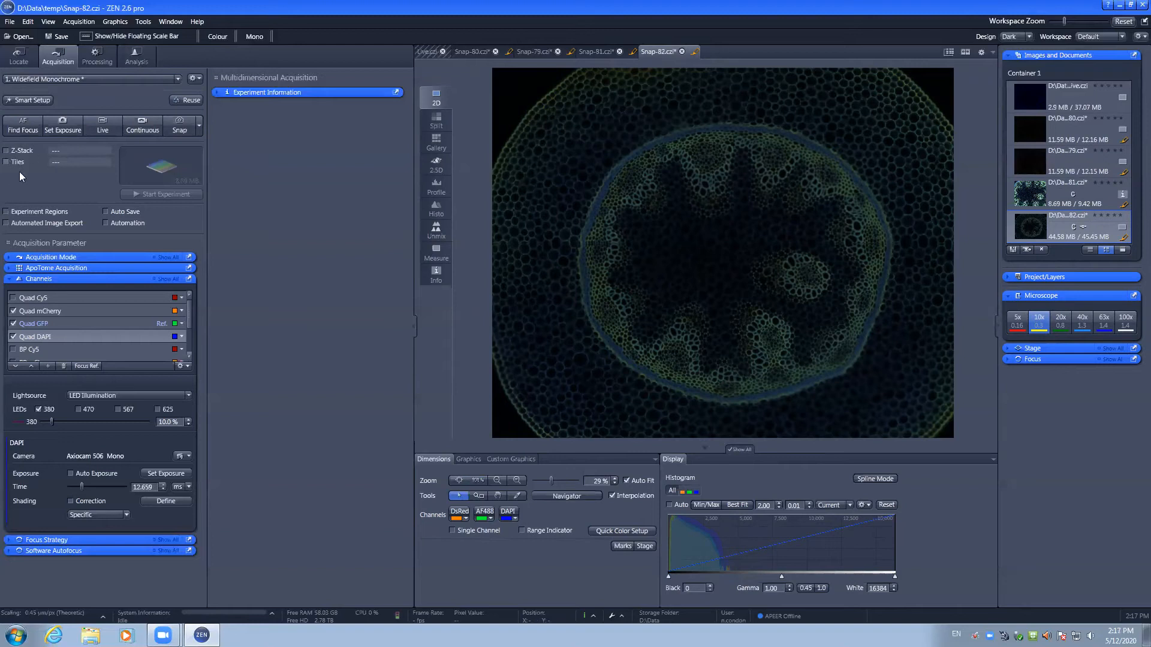
pyautogui.moveTo(7, 161)
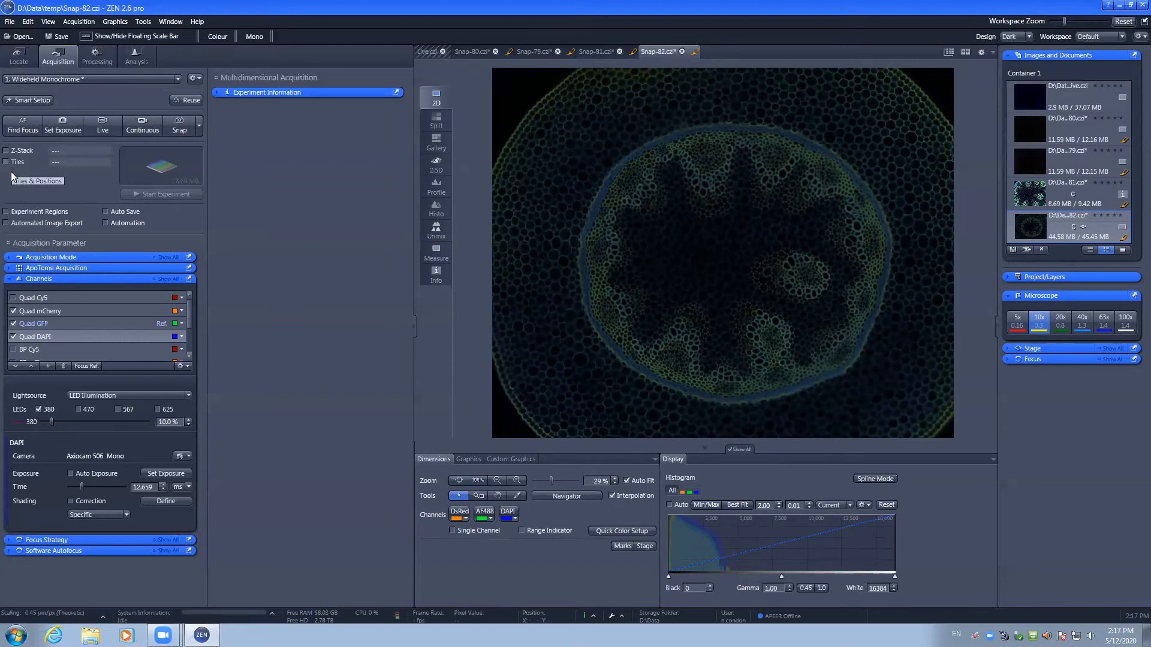
pyautogui.moveTo(12, 174)
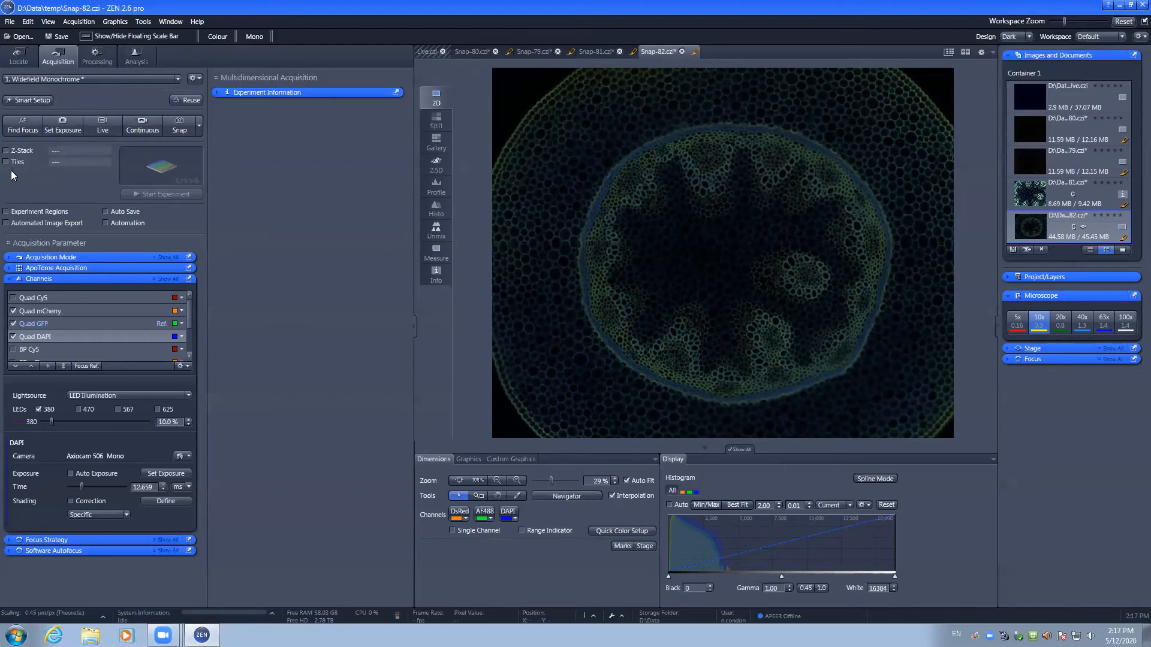
# Capture the single-field Snap-83 of the stem, then start the live DAPI view
pyautogui.click(178, 125)
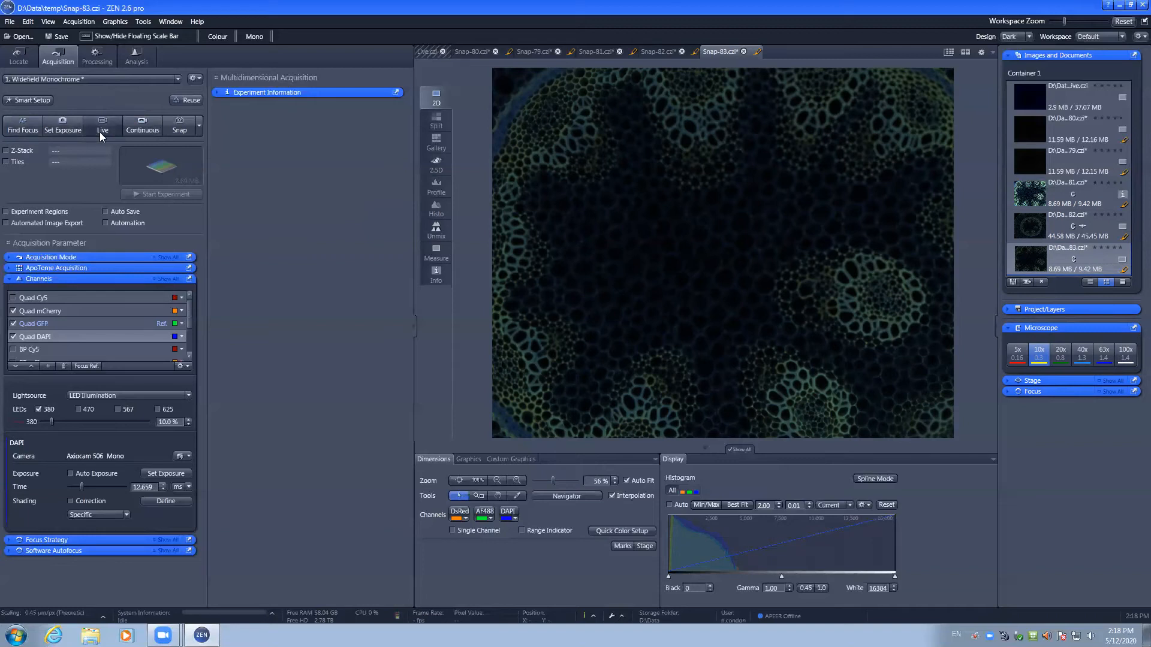
pyautogui.click(103, 125)
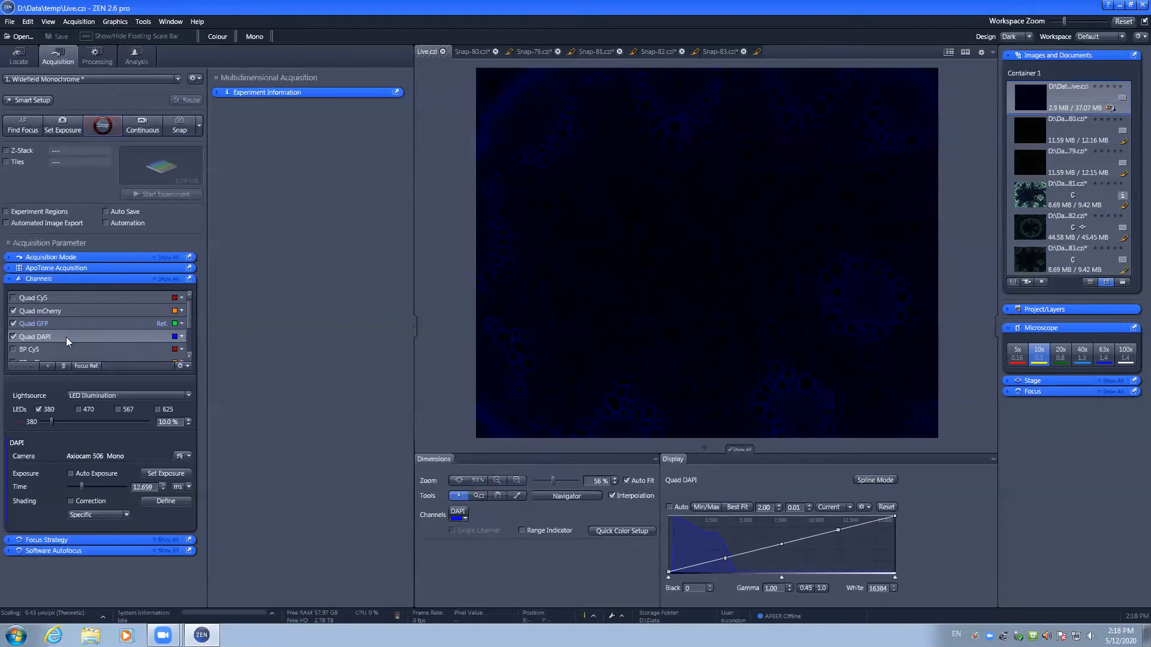
pyautogui.click(34, 323)
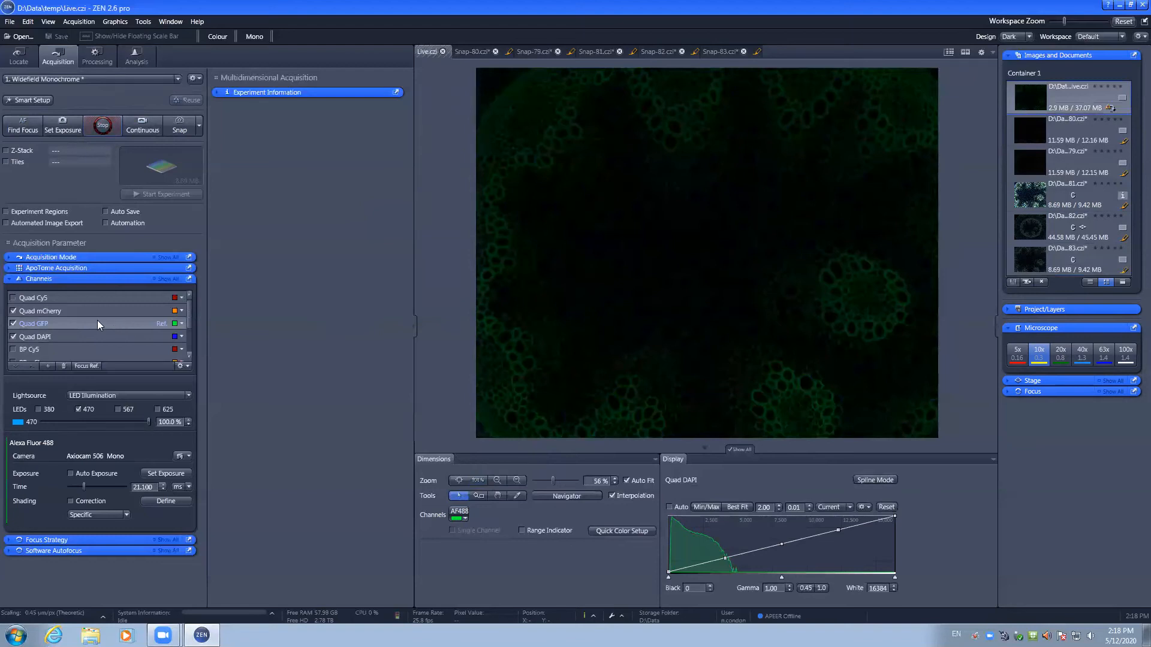
pyautogui.click(40, 310)
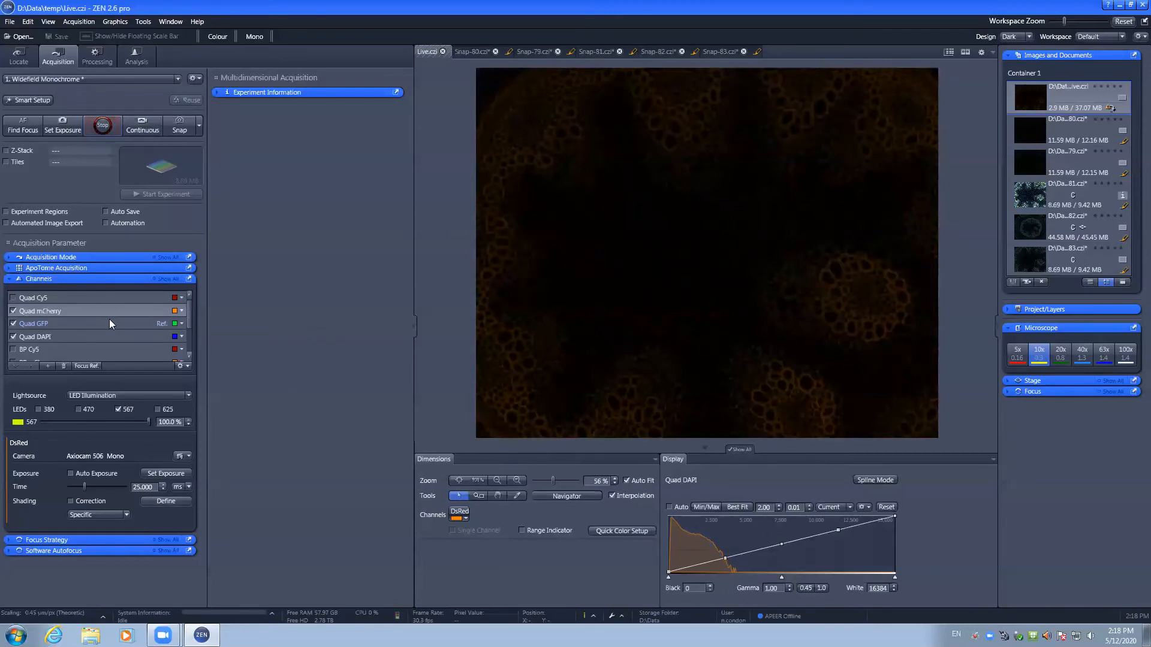
pyautogui.click(35, 324)
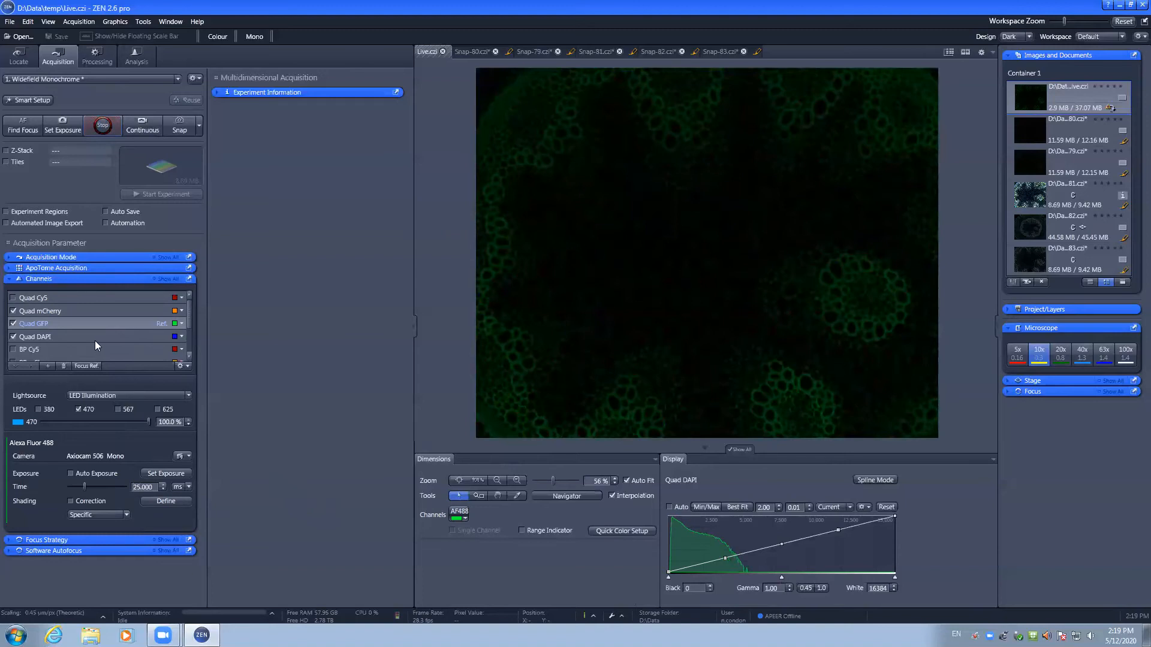
pyautogui.click(36, 336)
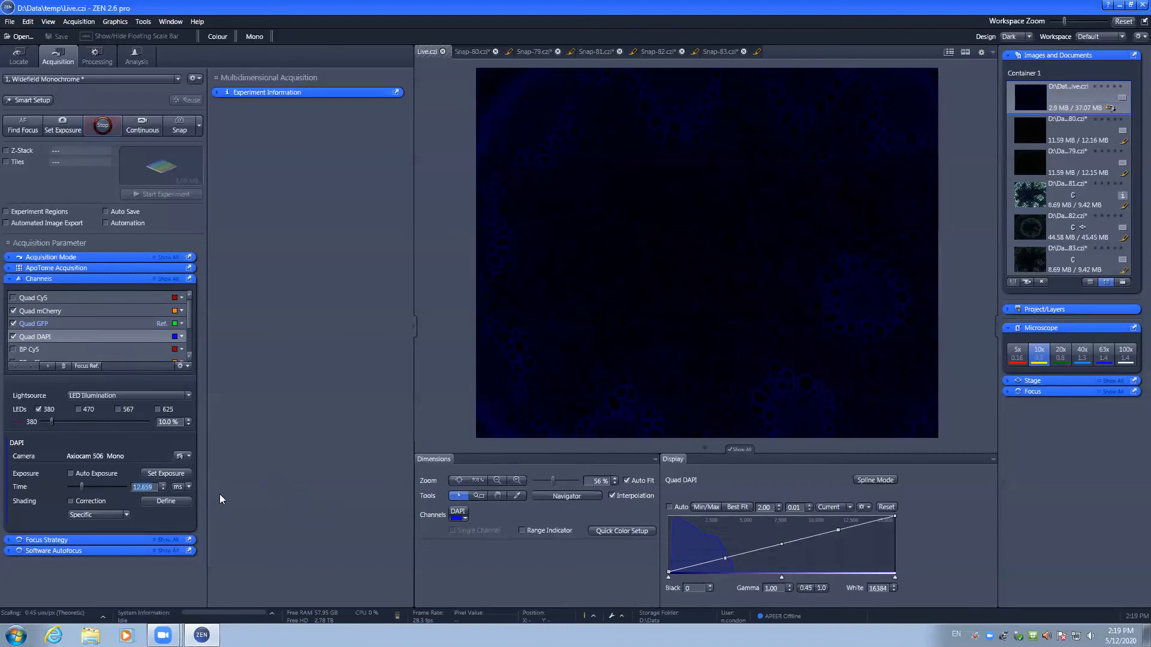
# Enter 15 ms as the DAPI channel's exposure time during live view
pyautogui.write('15.000')
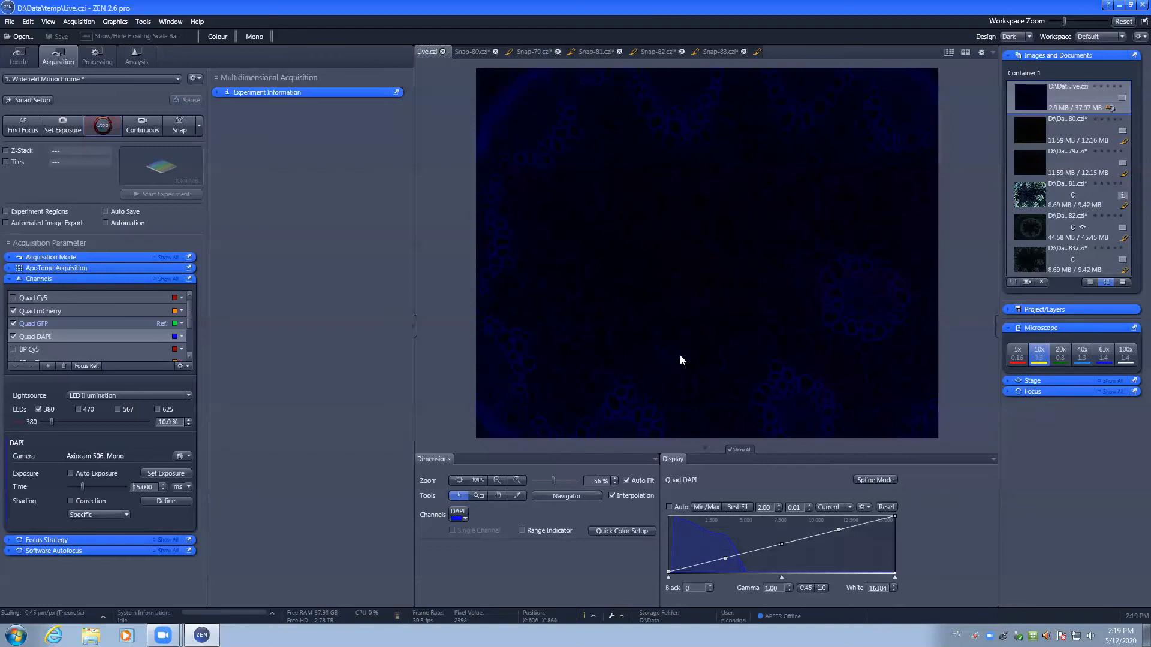
pyautogui.moveTo(628, 272)
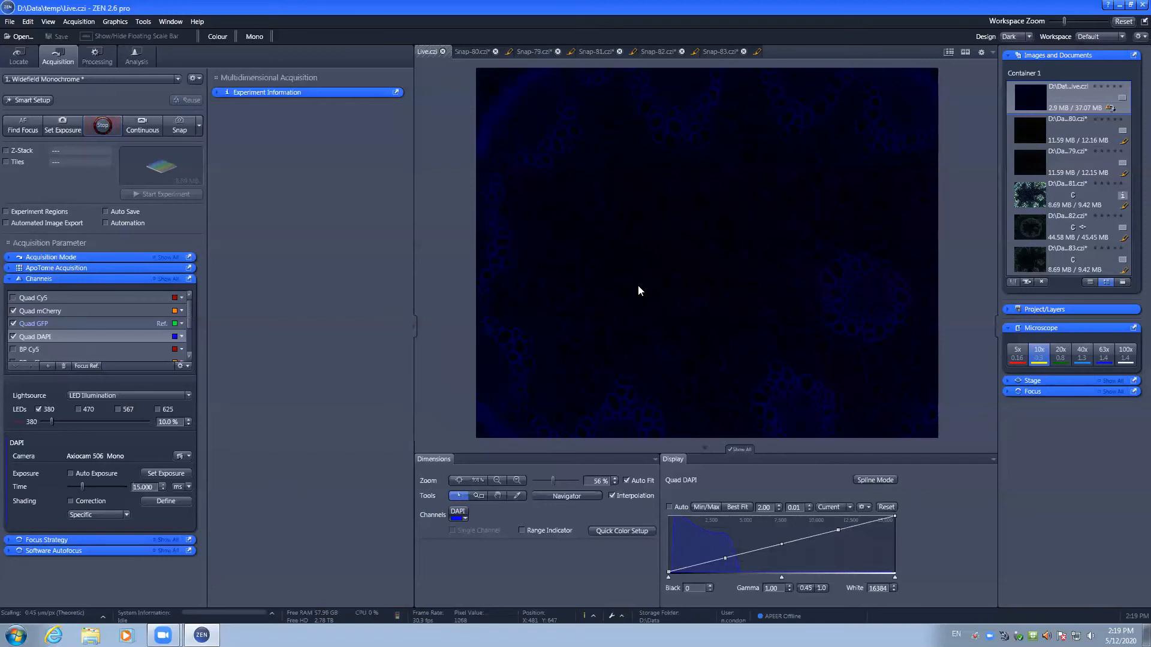
pyautogui.moveTo(507, 544)
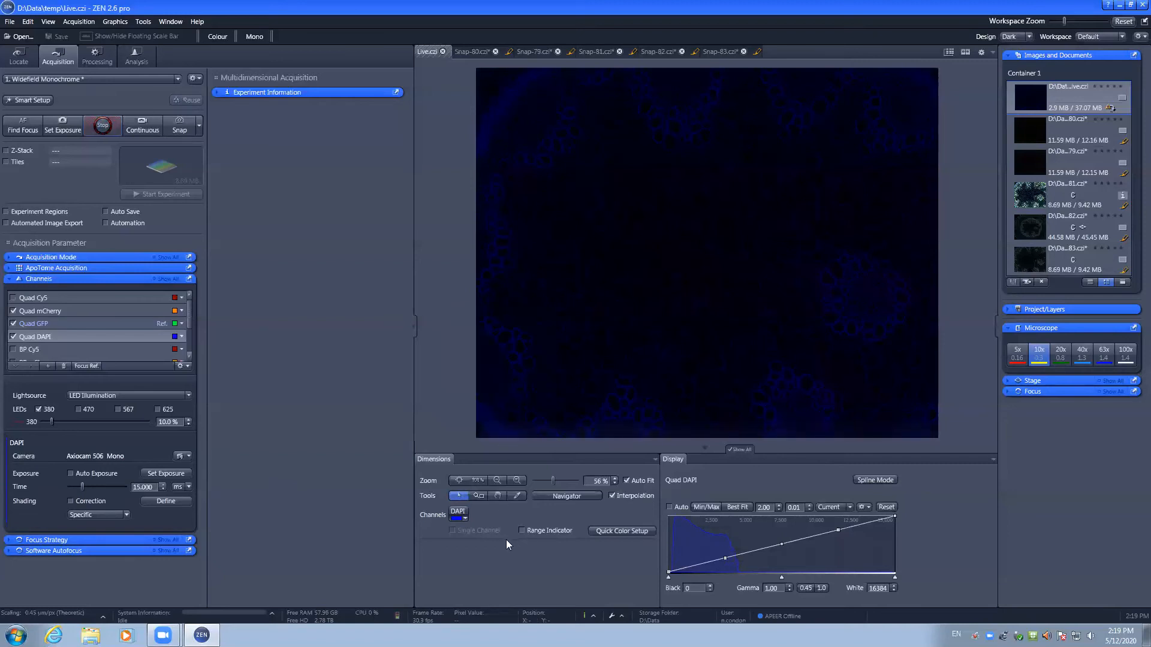
# Enable the Range Indicator overlay to show saturated stem areas at longer DAPI exposure
pyautogui.click(522, 530)
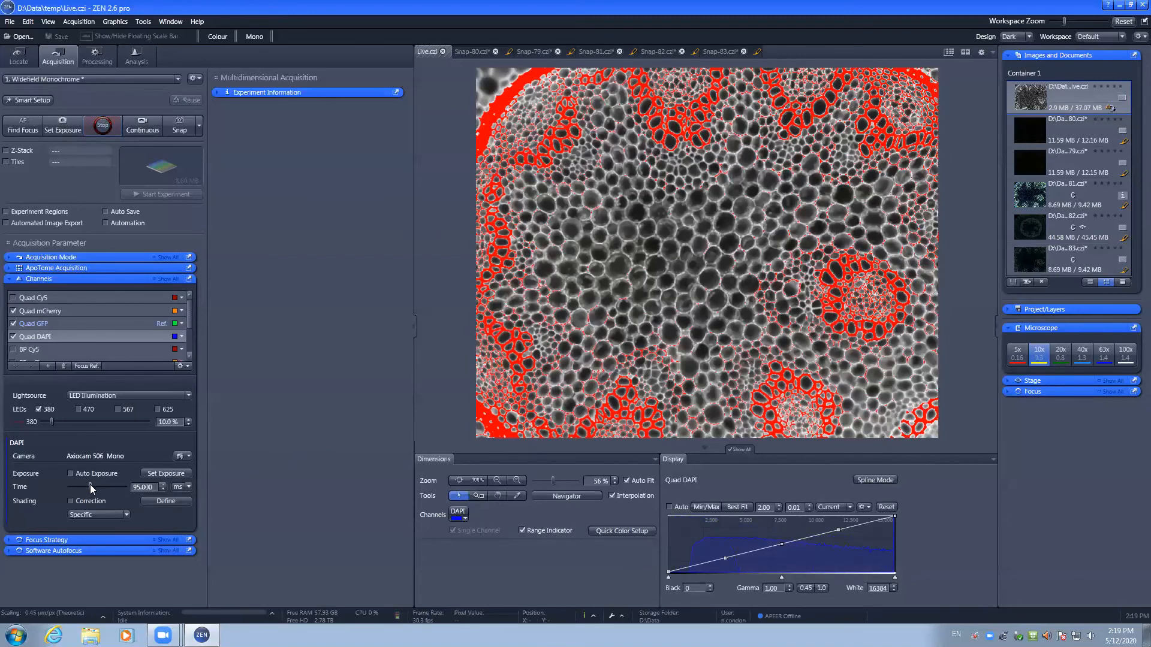
pyautogui.moveTo(527, 355)
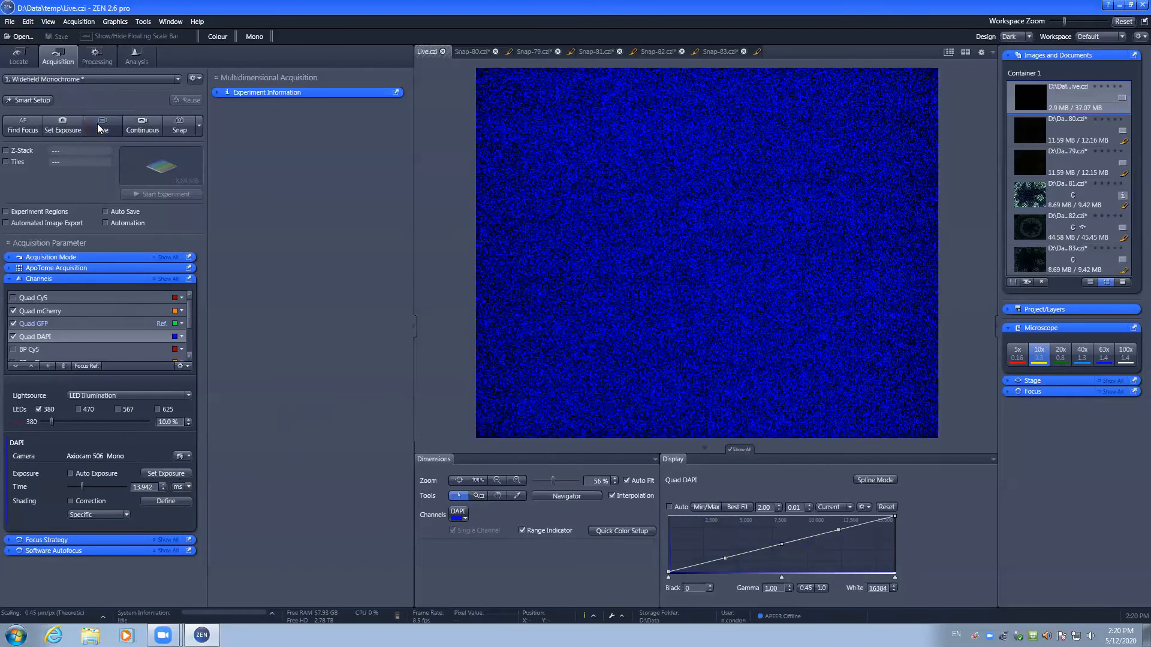
# Restart live view at 15 ms DAPI exposure and switch the range indicator on
pyautogui.click(102, 125)
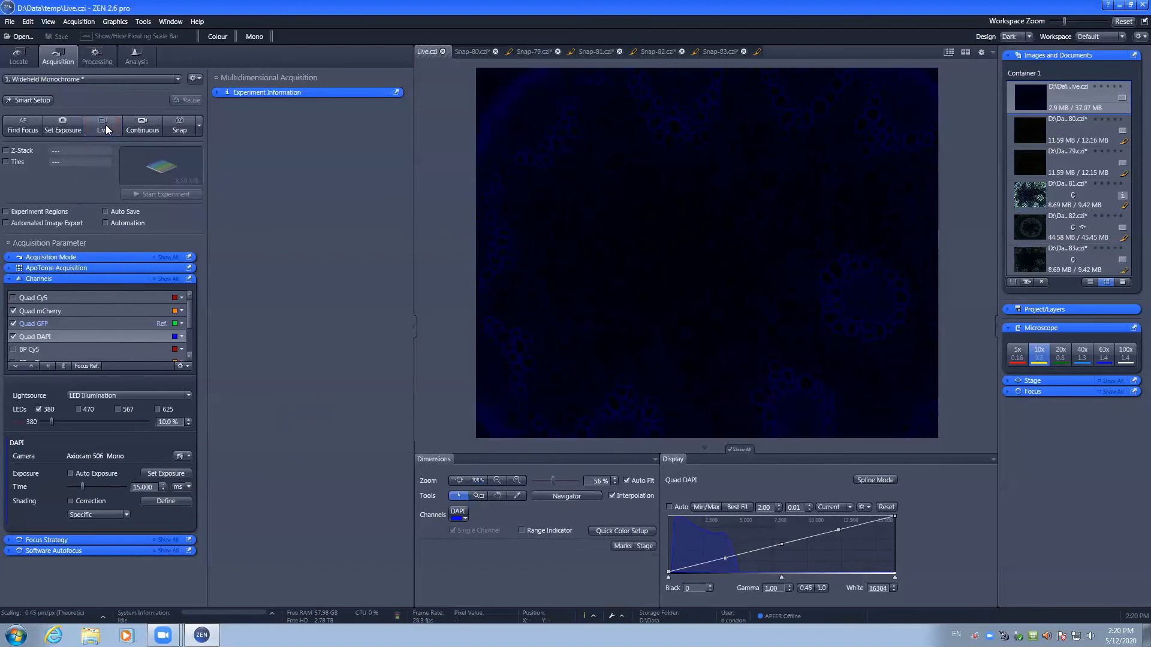
pyautogui.click(102, 125)
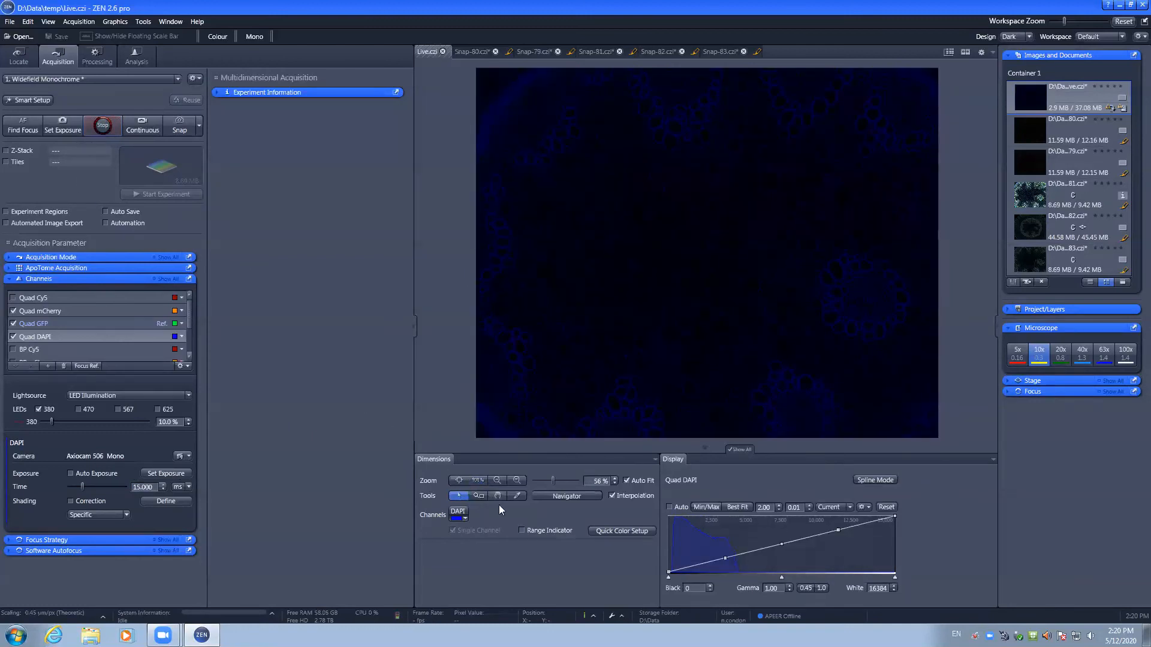
pyautogui.click(522, 530)
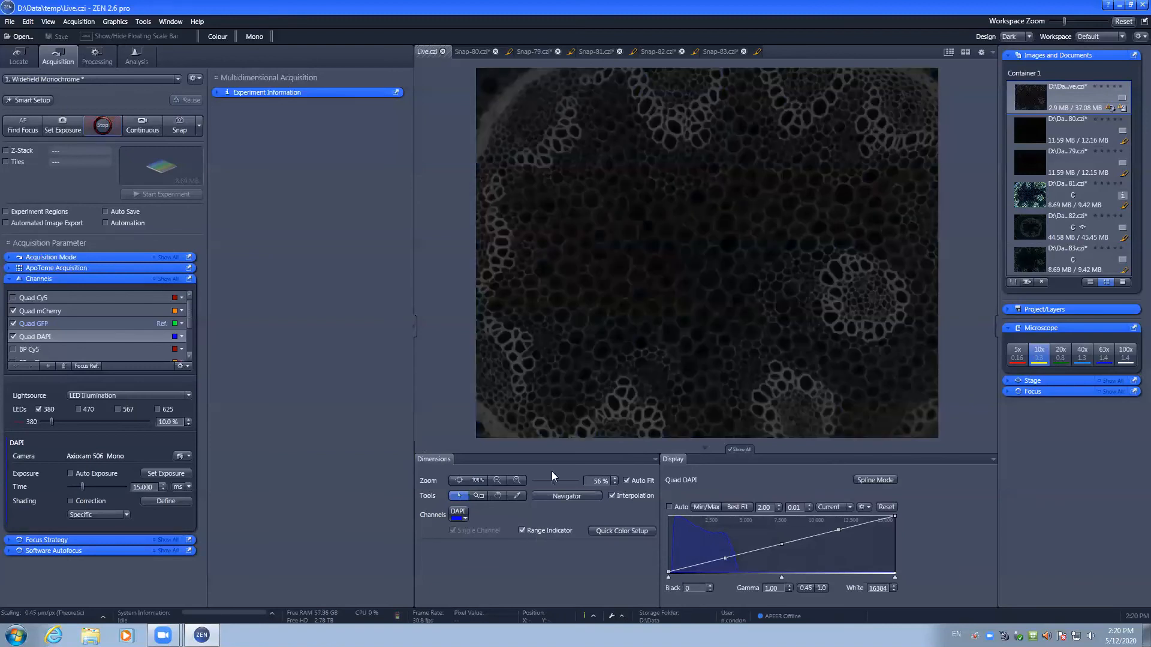
pyautogui.moveTo(554, 312)
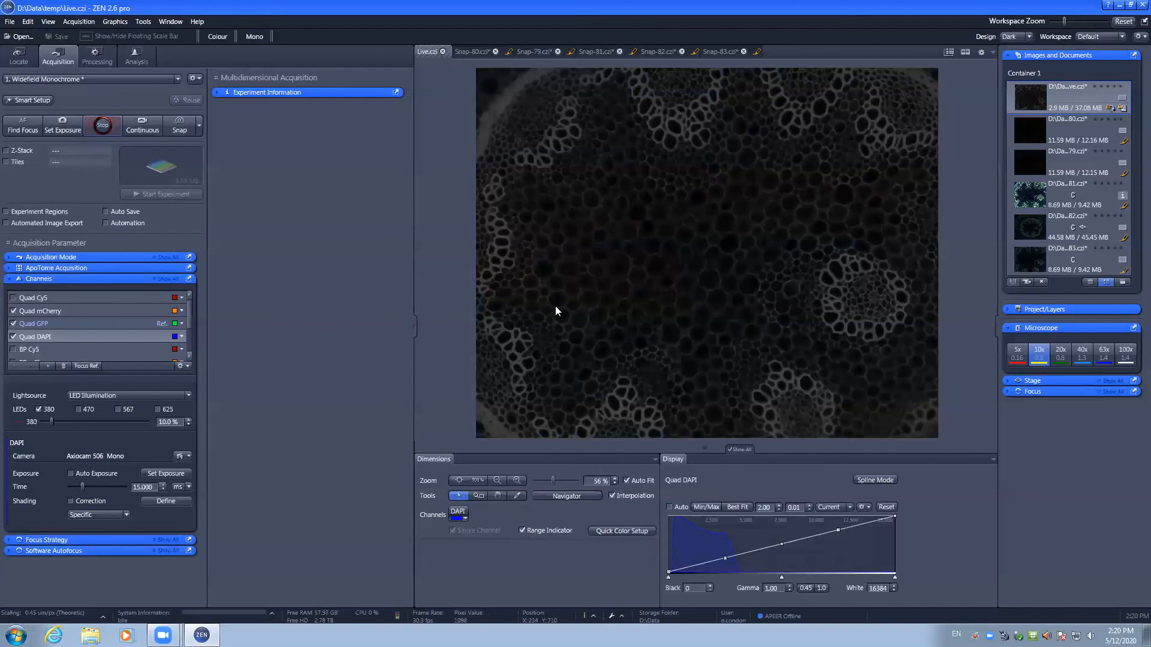
pyautogui.moveTo(605, 304)
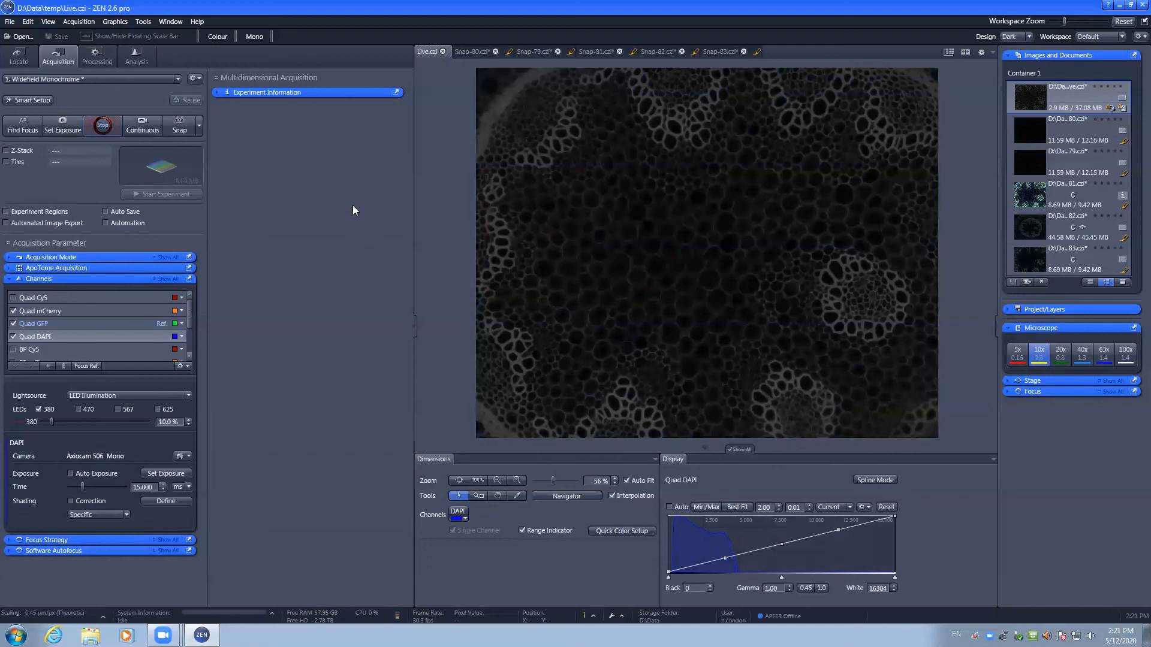
# Auto-set the DAPI exposure to about 14.3 ms with Set Exposure, then stop live view
pyautogui.click(164, 474)
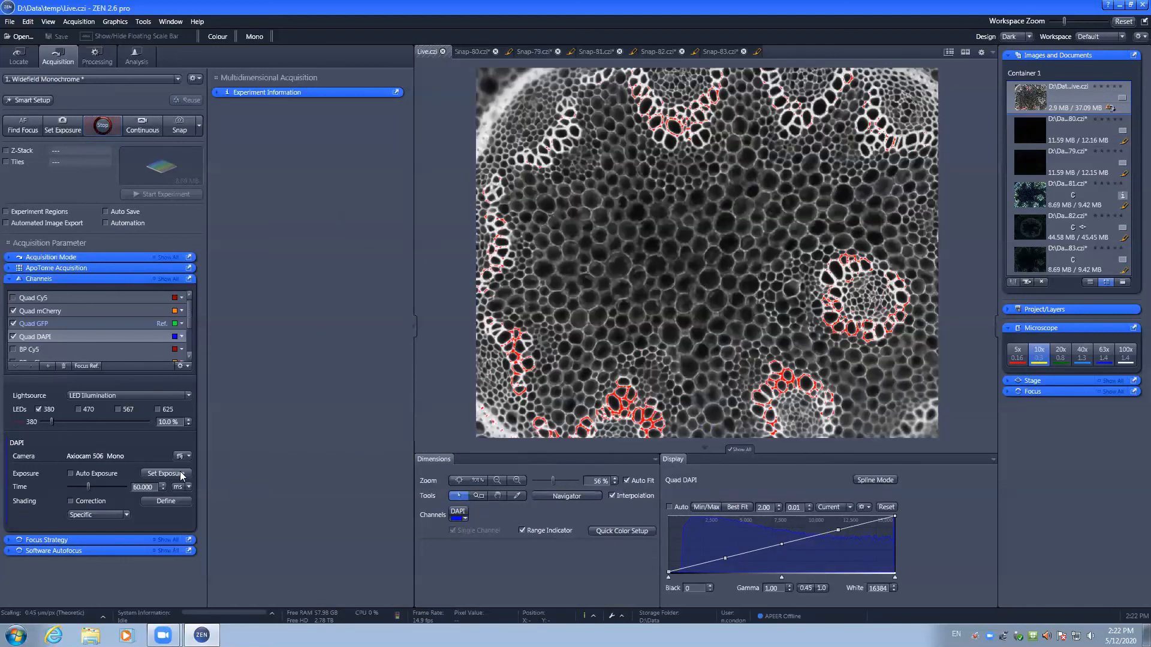
pyautogui.click(164, 474)
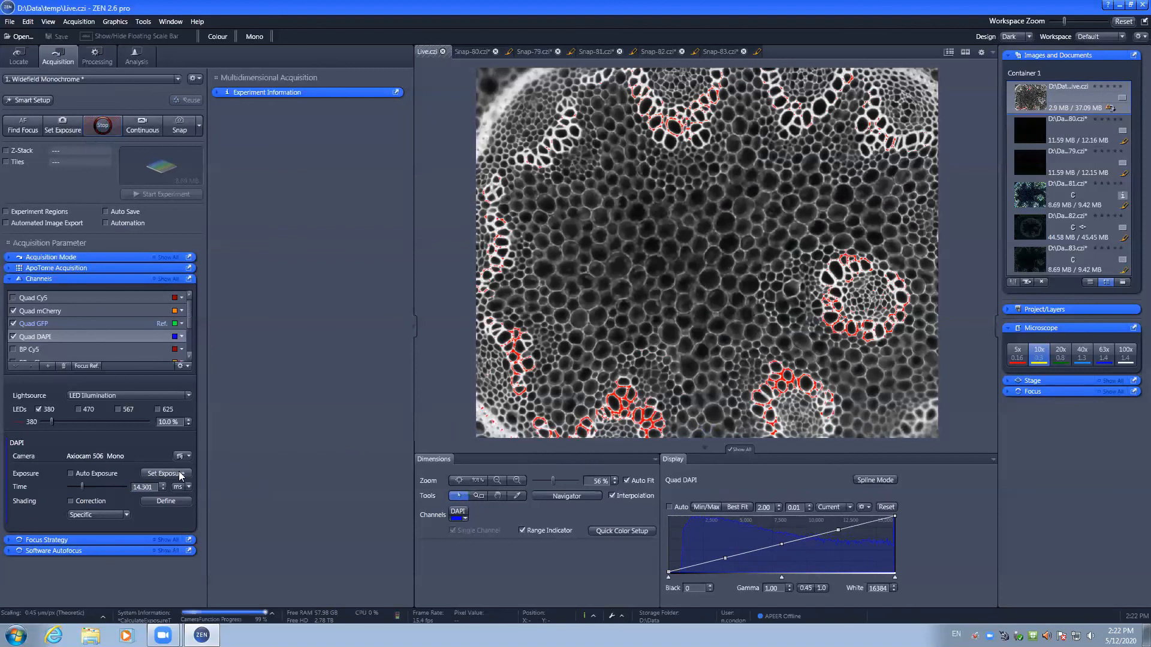
pyautogui.click(102, 125)
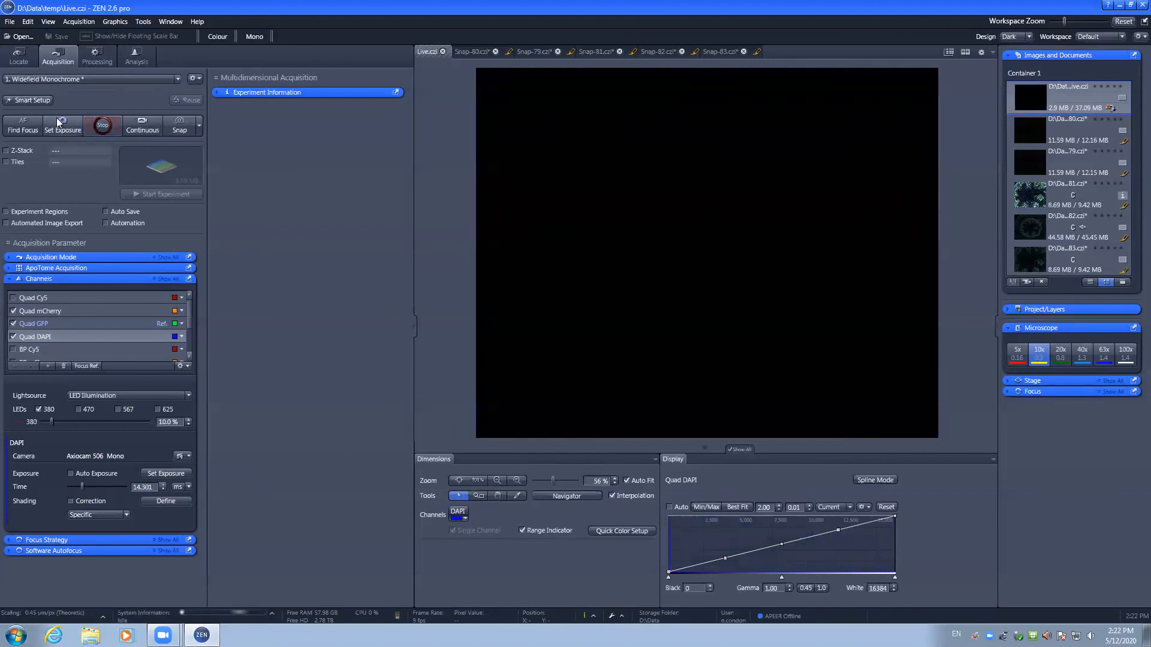
pyautogui.click(102, 125)
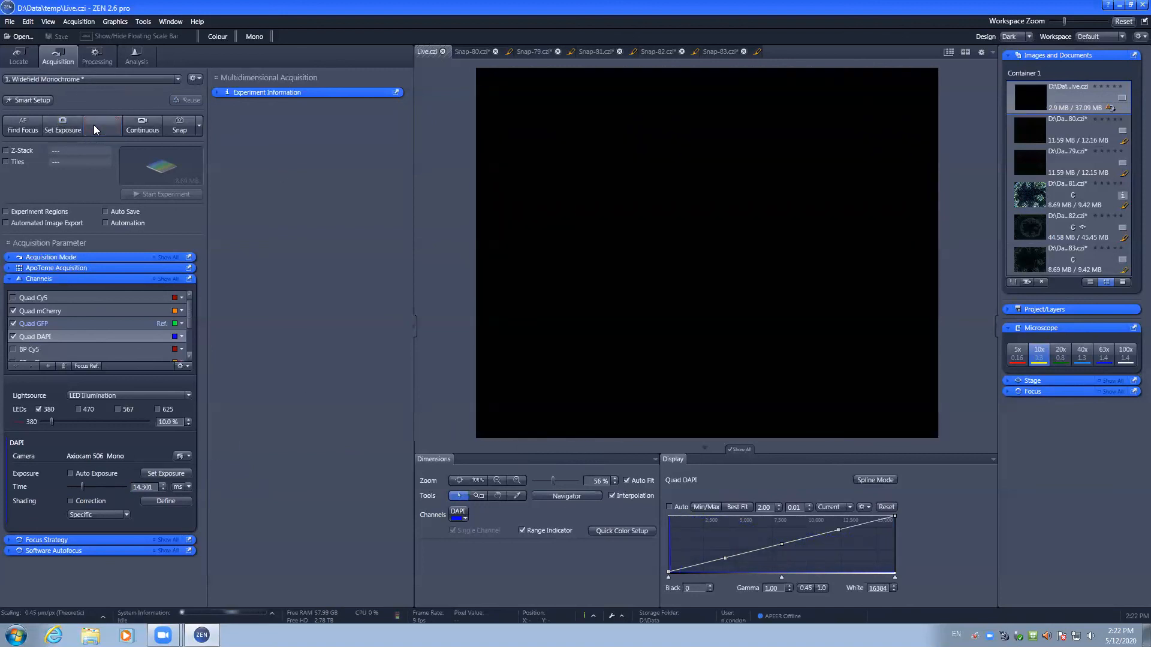